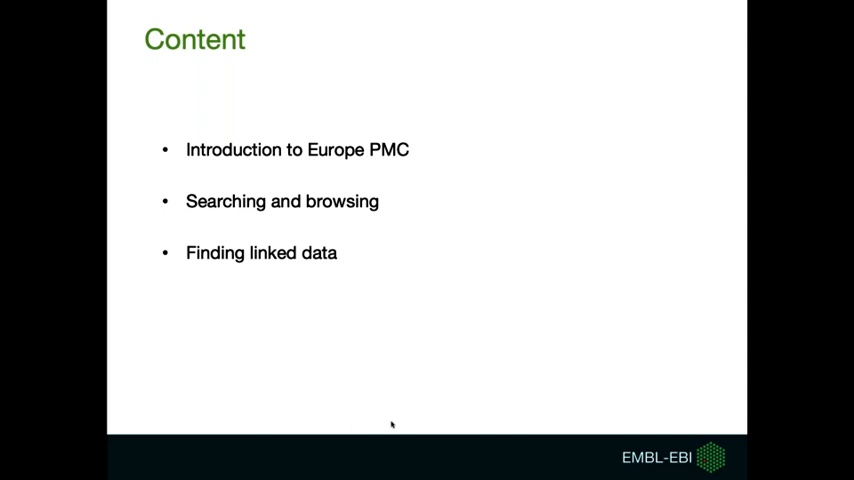
Advance to the slide introducing Europe PMC, its developers, partner and funders
key("Right")
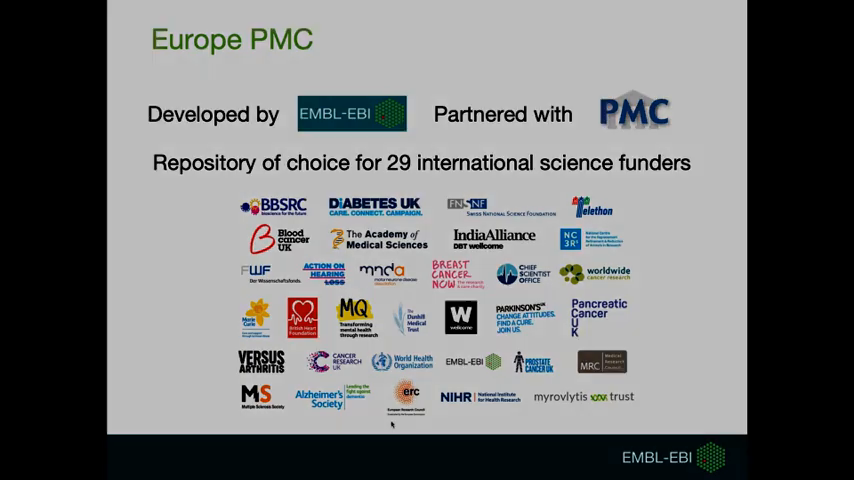
Advance to the 'Searching with Europe PMC' slide showing the p53 mutations example
key("Right")
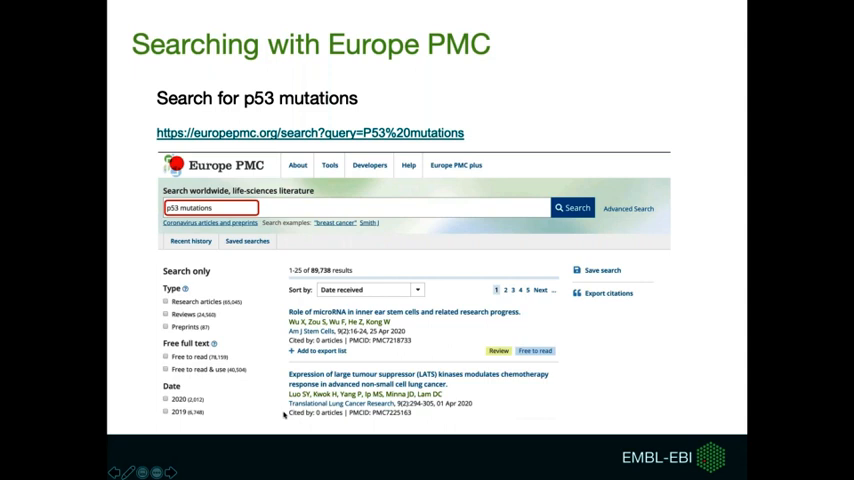
Leave the slides, run the 'p53 mutations' search and sort the ~89,745 results by date received
key("Escape")
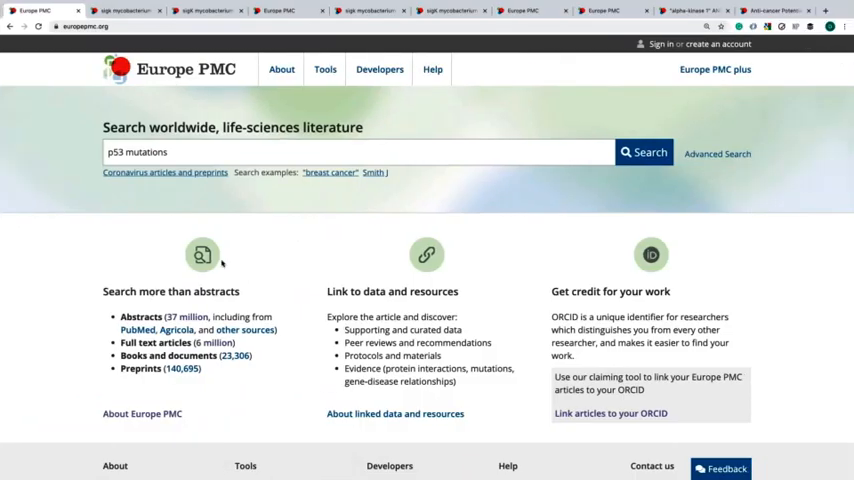
mouse_move(4, 276)
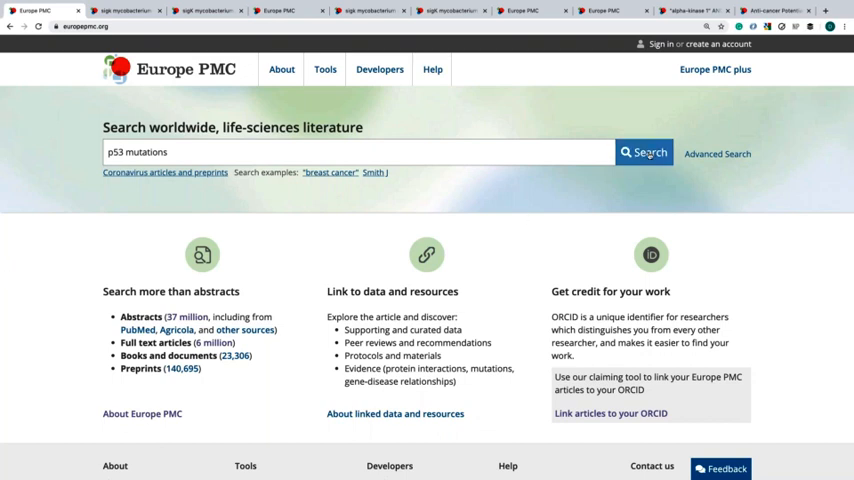
left_click(644, 152)
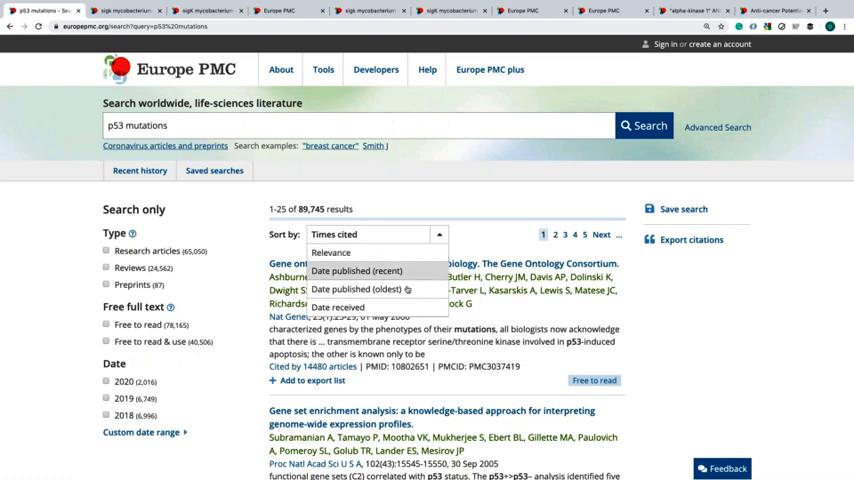
left_click(338, 306)
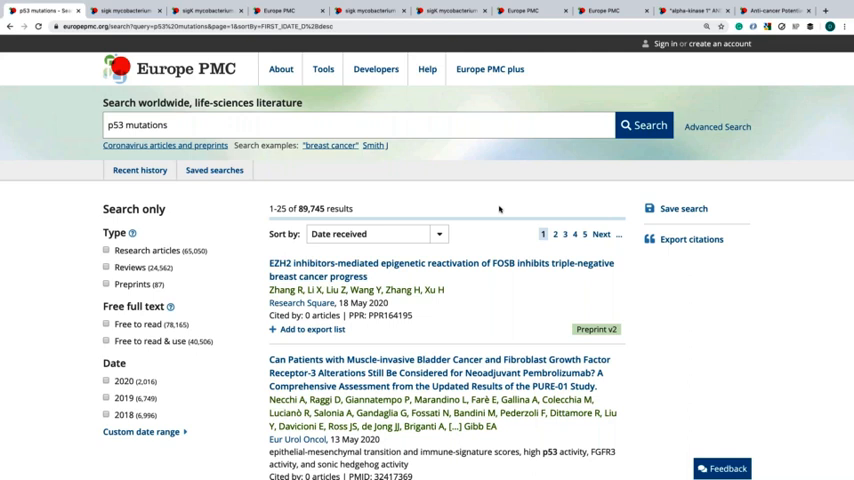
mouse_move(214, 224)
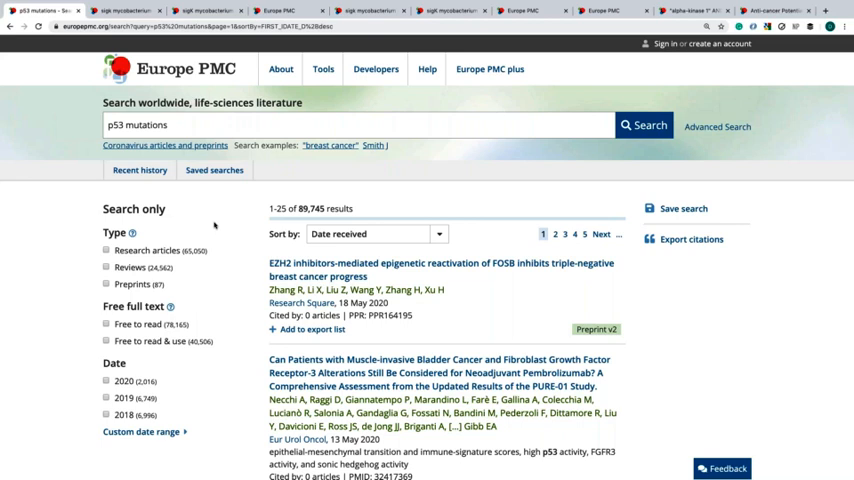
left_click(106, 284)
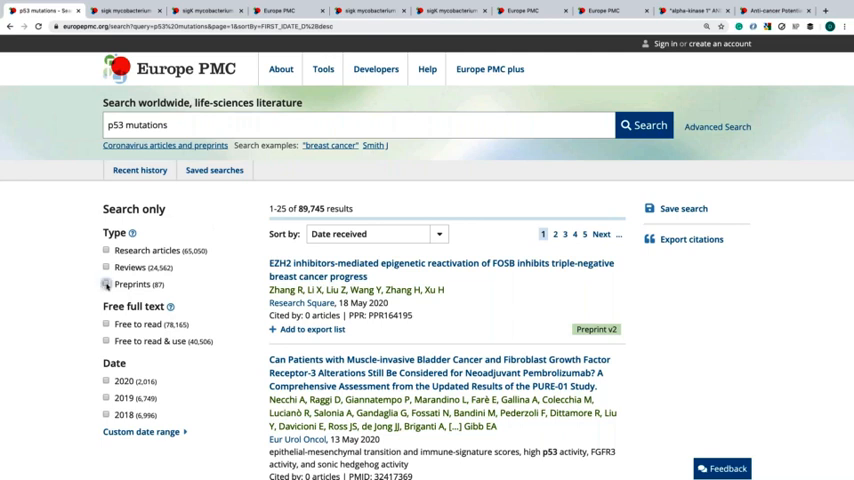
left_click(104, 284)
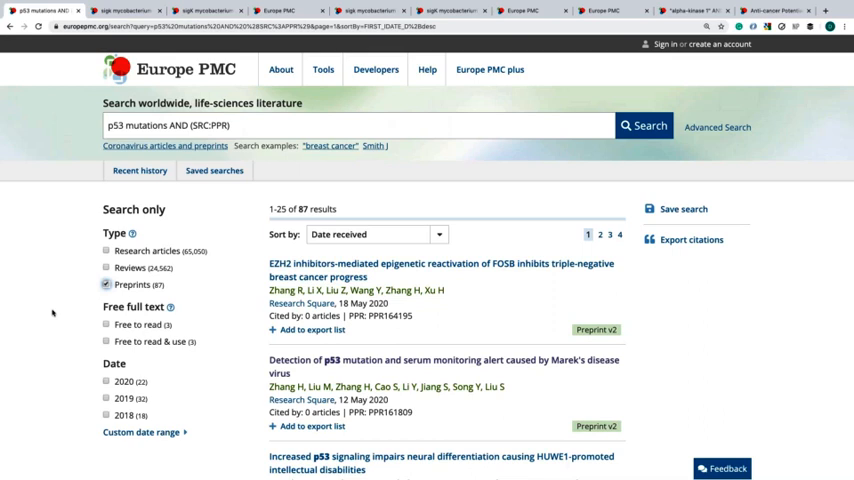
mouse_move(200, 322)
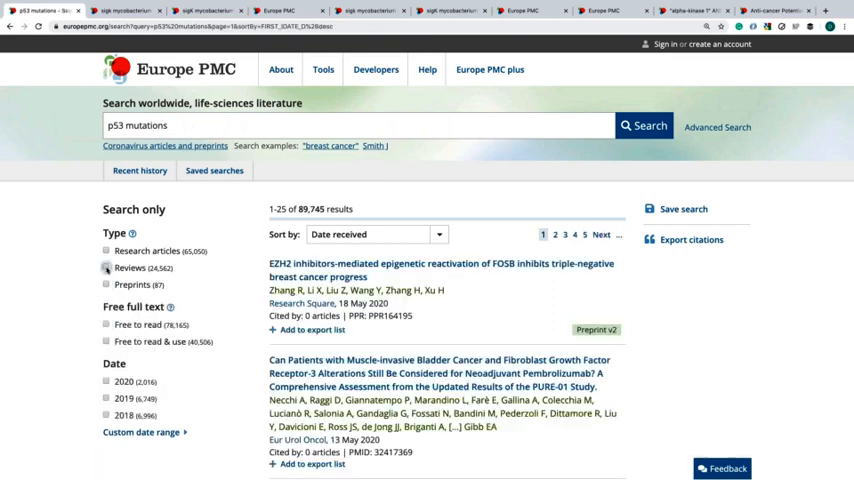
Restrict the p53 mutations results to review articles, leaving 24,562 results
left_click(106, 268)
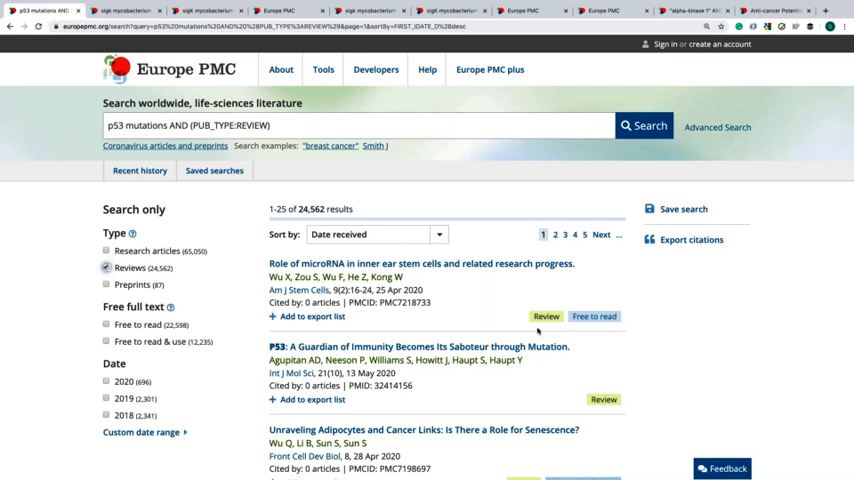
mouse_move(540, 332)
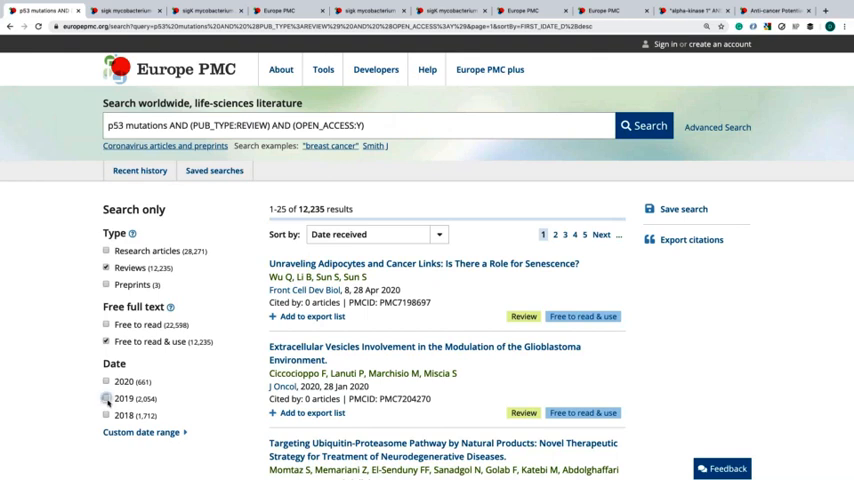
Limit the free-to-read p53 reviews to those published in 2019, leaving 2,054 results
left_click(108, 398)
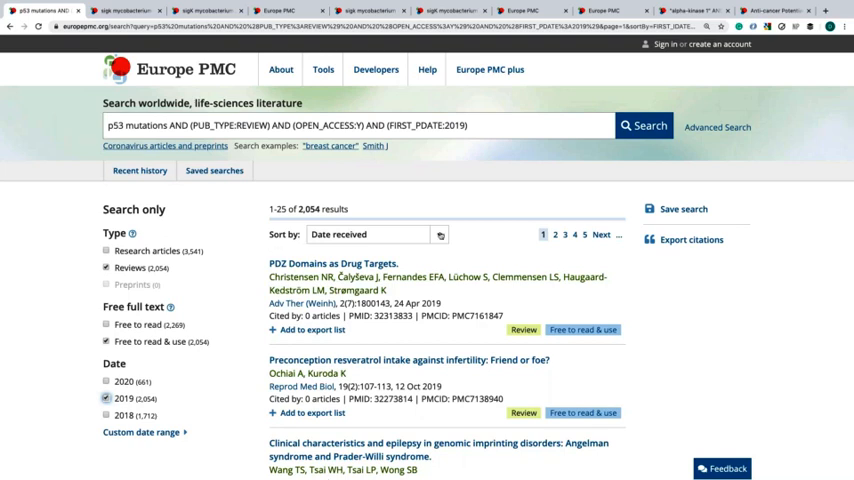
Sort the filtered 2019 review results by times cited
left_click(376, 234)
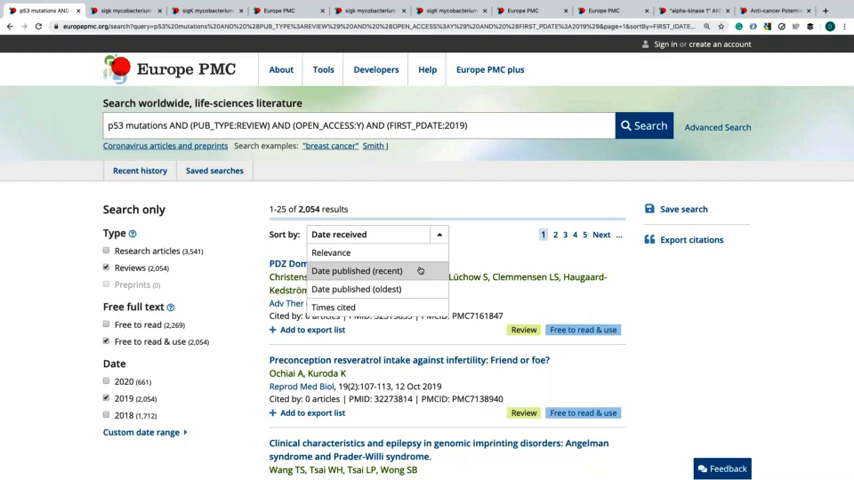
mouse_move(332, 306)
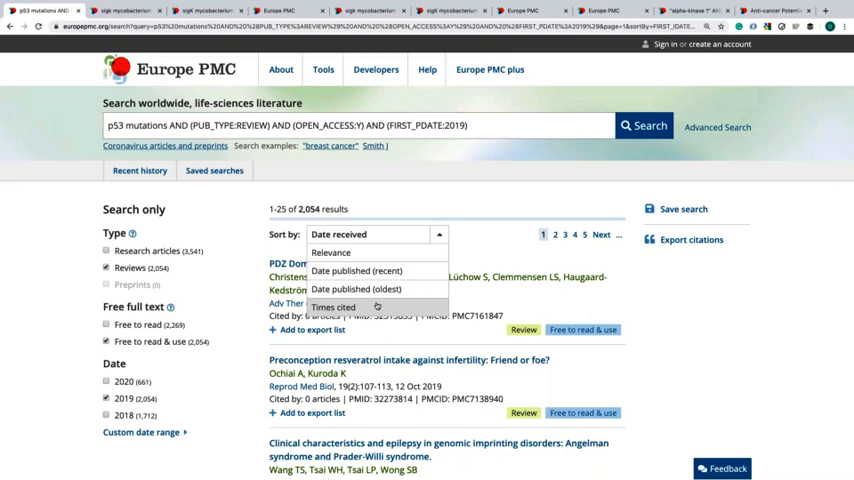
left_click(332, 308)
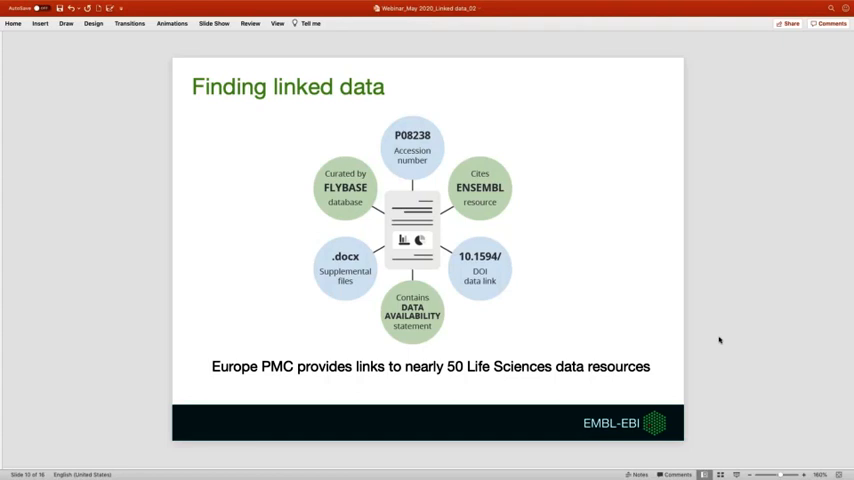
Advance to the 'Finding linked data' slide on Boolean AND with HAS_DATA:y syntax
key("right")
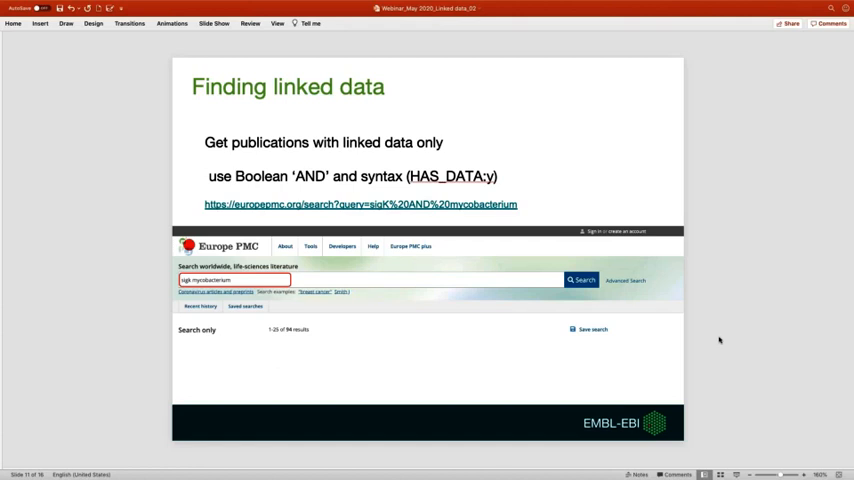
mouse_move(388, 388)
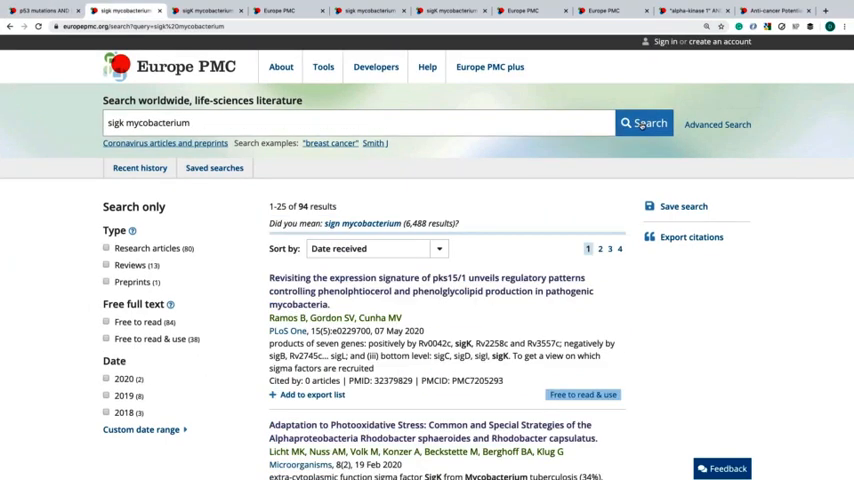
Search 'sigK mycobacterium AND (HAS_DATA:y)' to keep only publications with linked data, 56 results
left_click(644, 122)
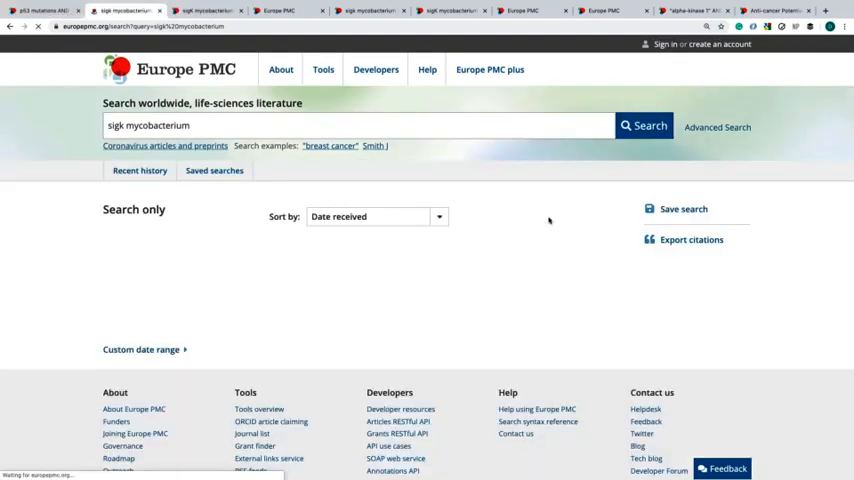
left_click(644, 126)
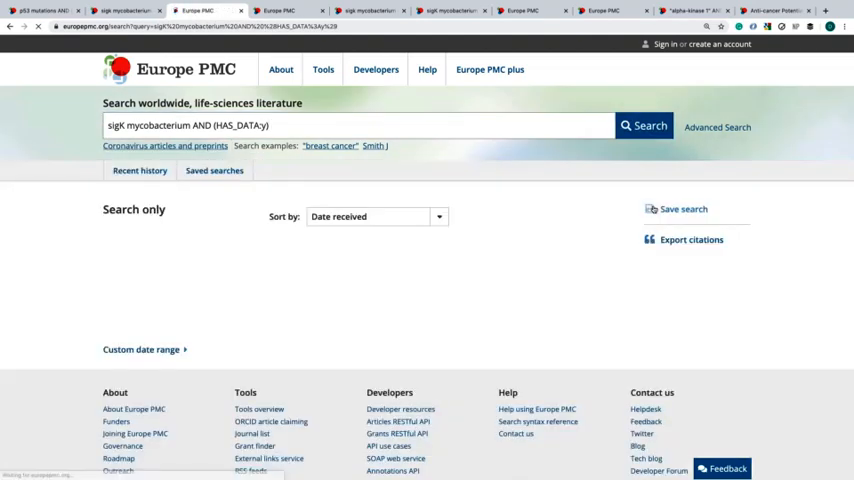
left_click(644, 126)
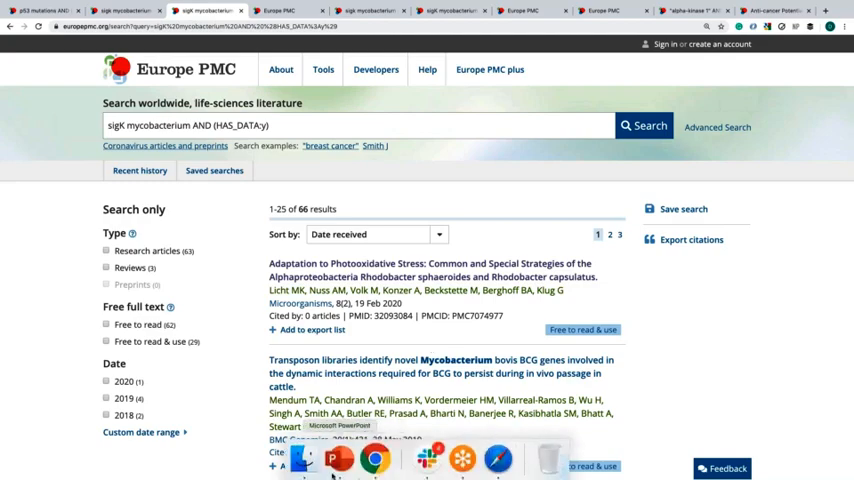
Return to the linked-data slide and follow its example link back to the sigK results
left_click(338, 458)
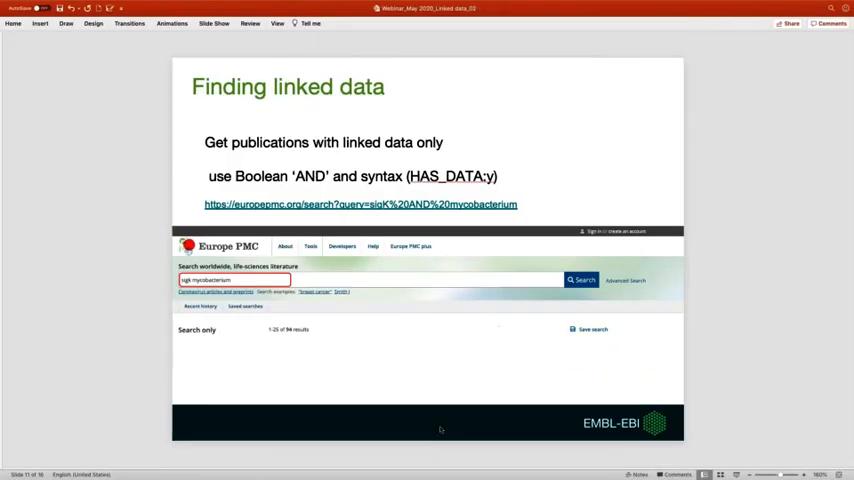
key("right")
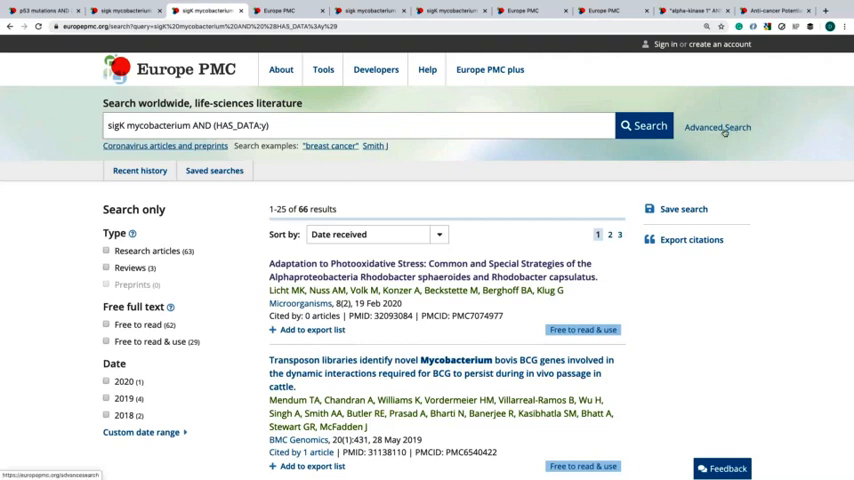
Switch from the linked-data results to the Europe PMC Advanced Search form
left_click(376, 68)
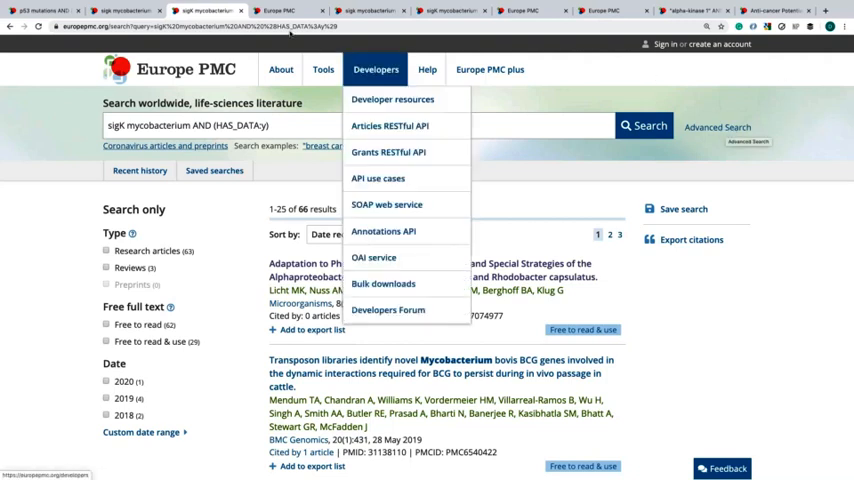
left_click(716, 128)
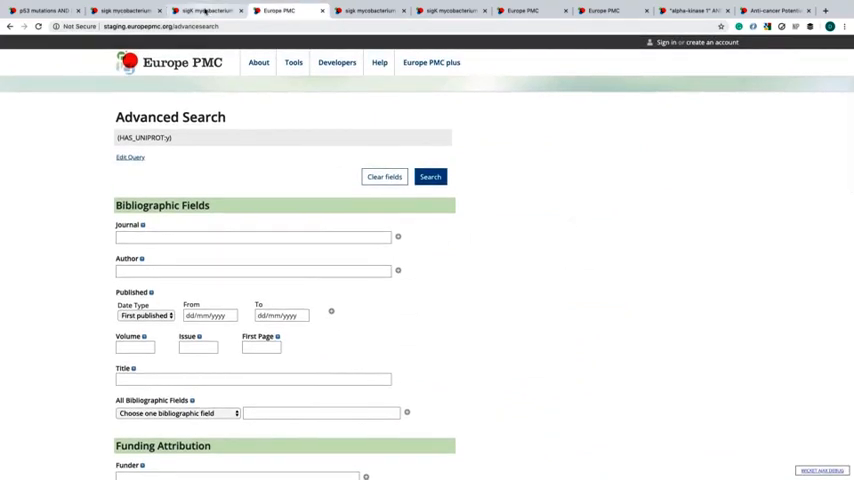
left_click(430, 176)
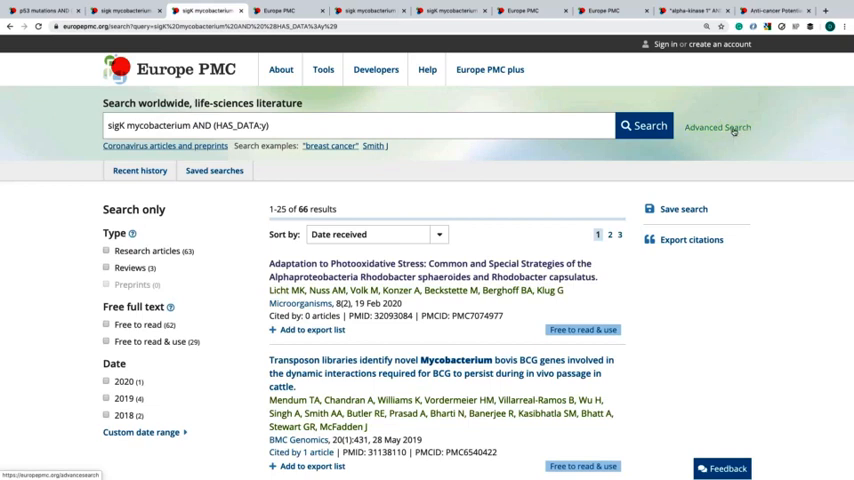
left_click(716, 128)
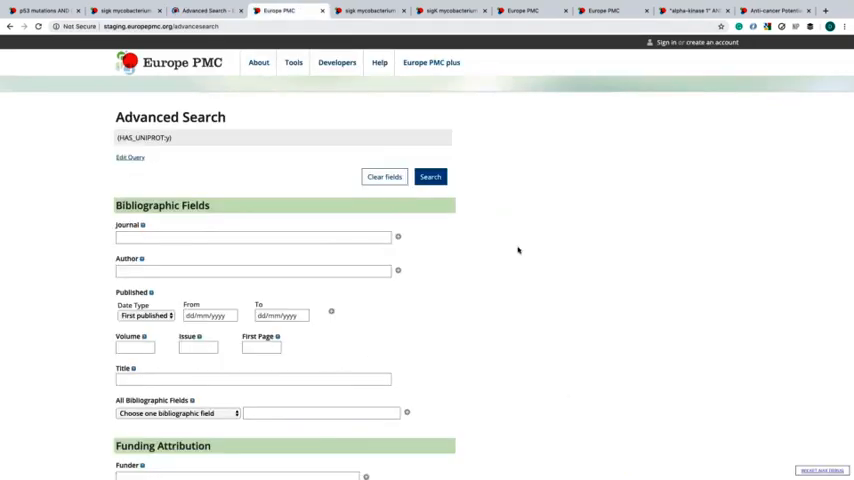
Reach the Data Links and Data Citations section and check the cited-in-database filter is set to UniProt
scroll("down", 3)
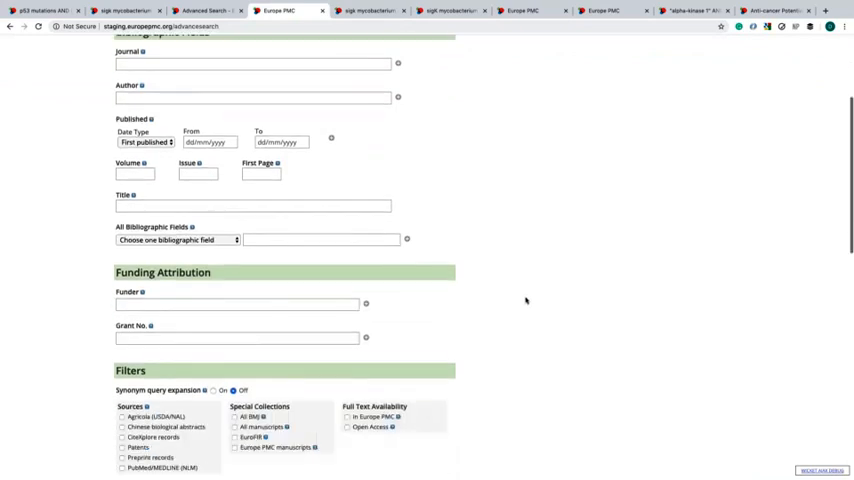
scroll("down", 3)
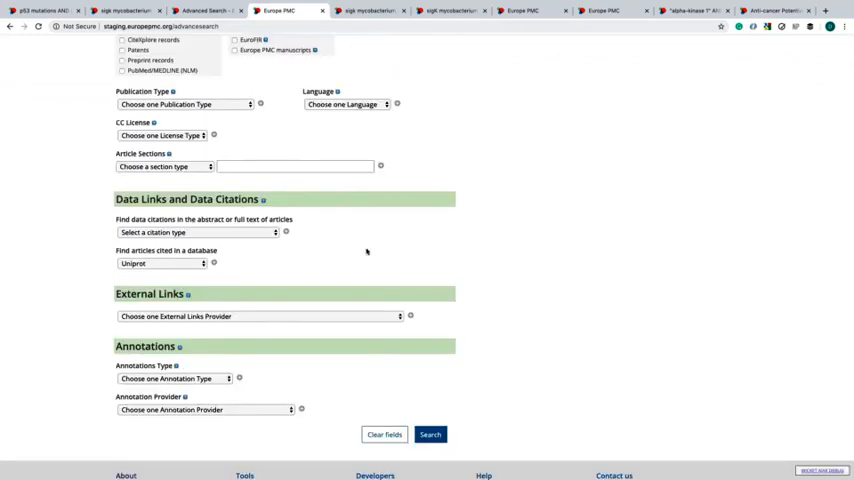
left_click(162, 264)
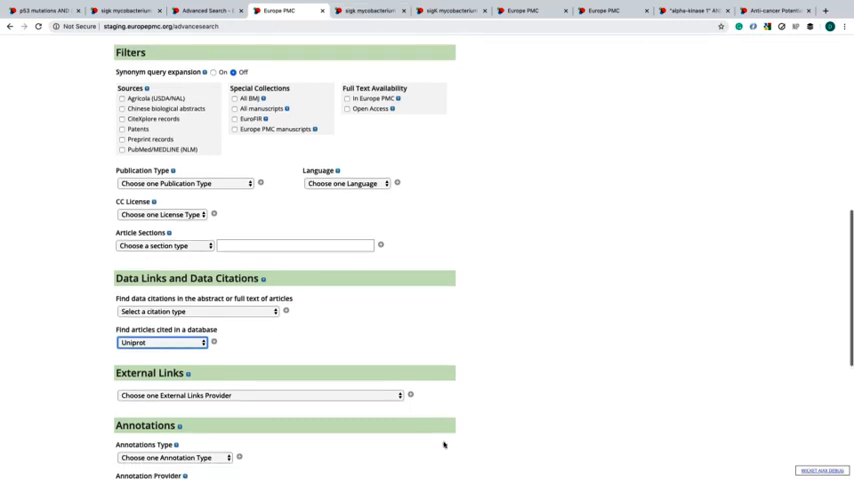
scroll("down", 3)
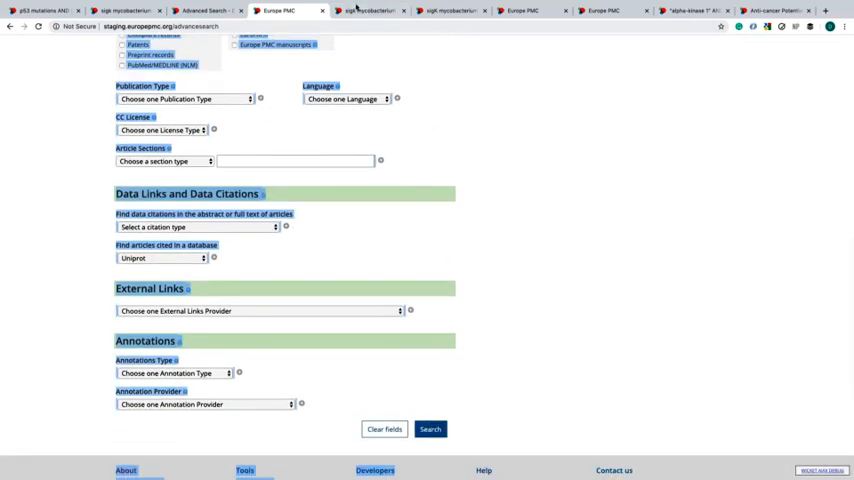
Run the 'sigK mycobacterium AND (HAS_UNIPROT:y)' search and open the first result, the Mycobacterium chelonae-abscessus genome article
left_click(430, 428)
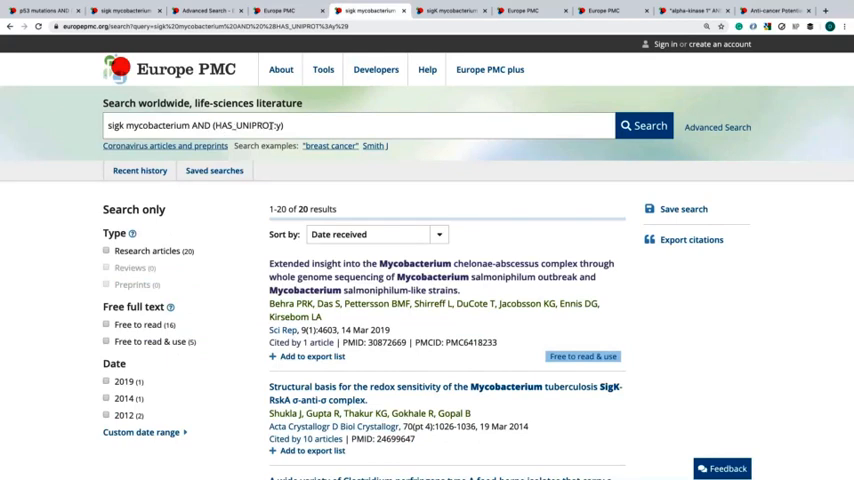
mouse_move(660, 168)
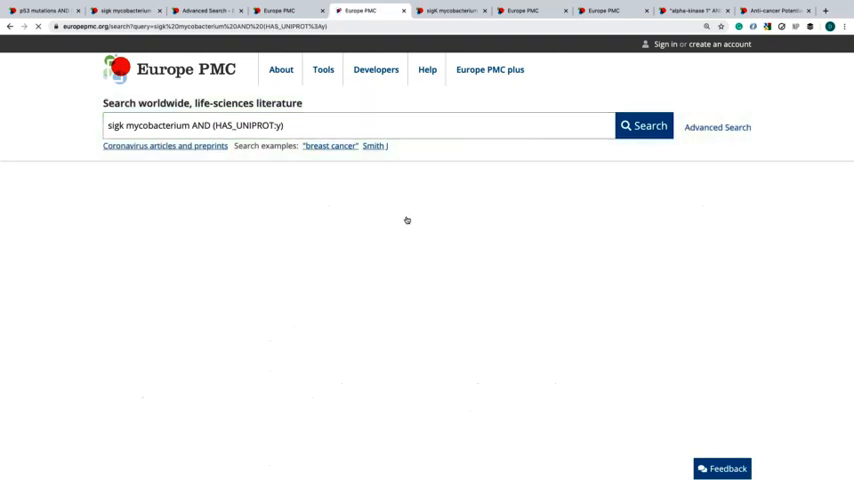
left_click(644, 126)
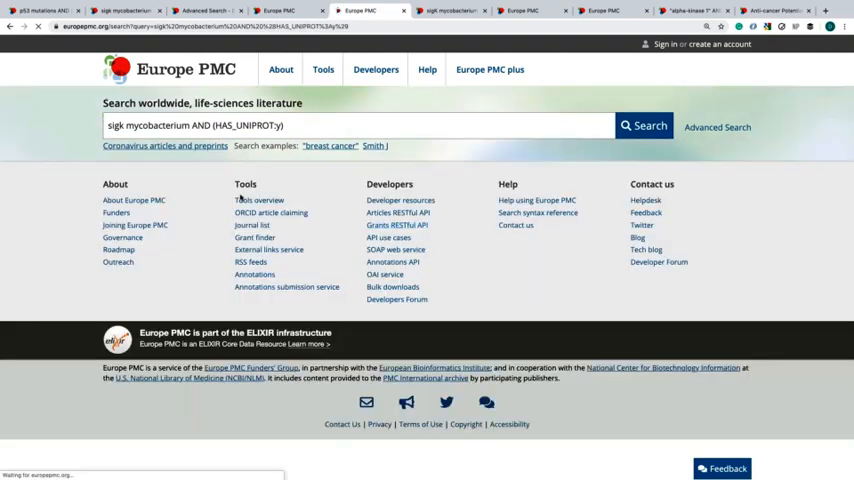
left_click(644, 126)
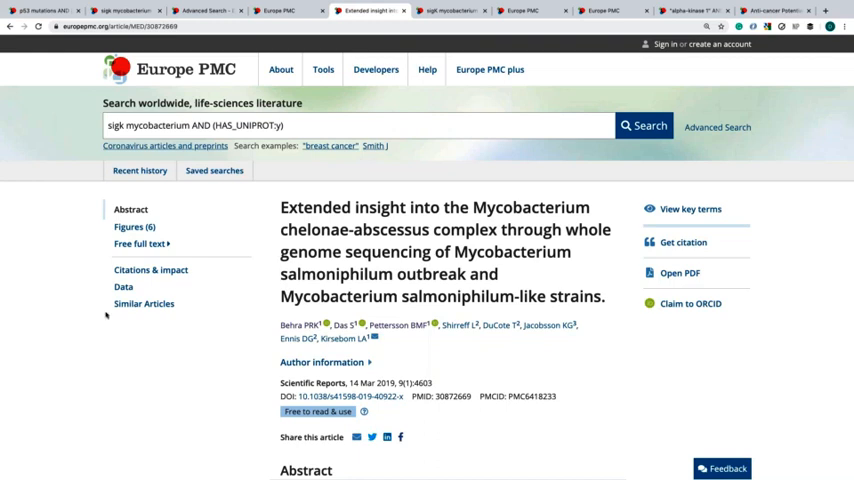
View the article's Data section down to the BioProject, ENA nucleotide and 22,376 UniProt protein links
left_click(124, 288)
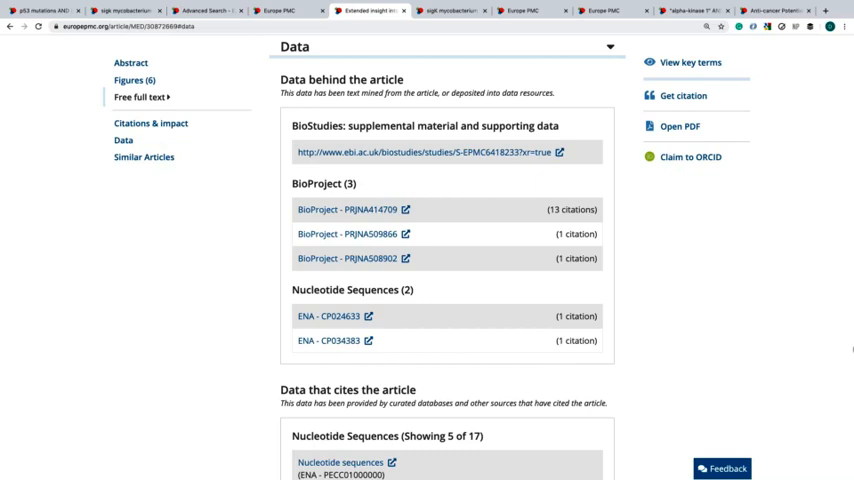
scroll("down", 3)
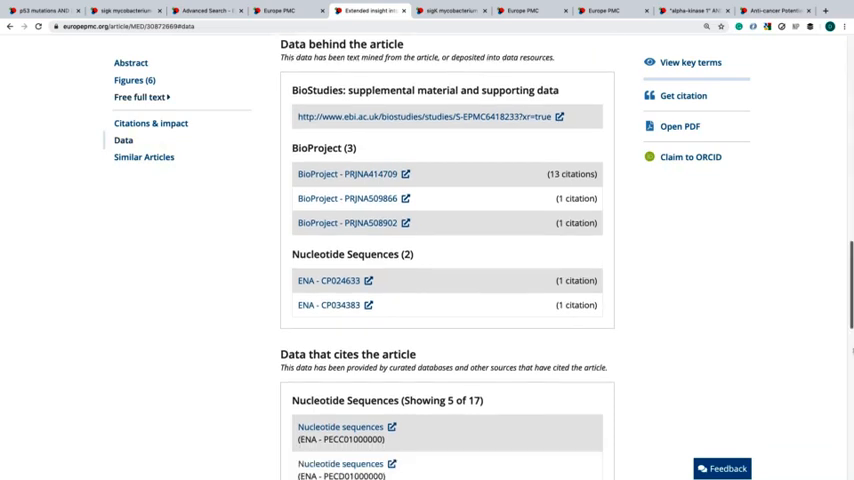
scroll("down", 3)
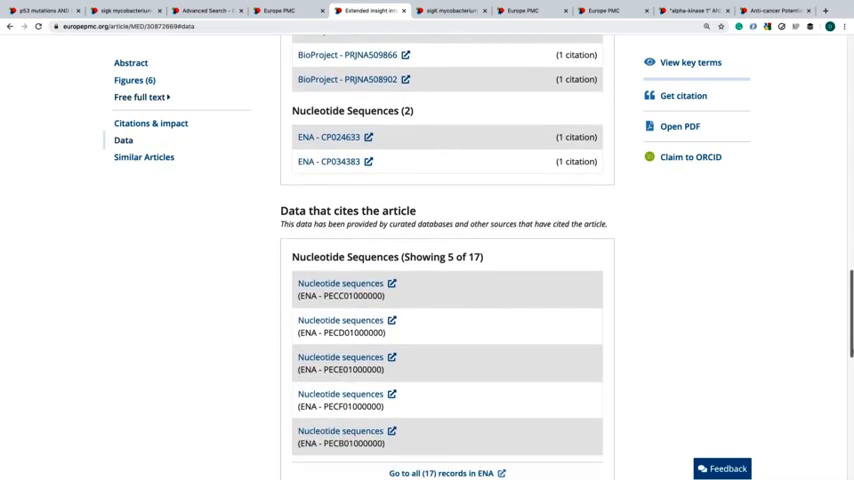
scroll("down", 3)
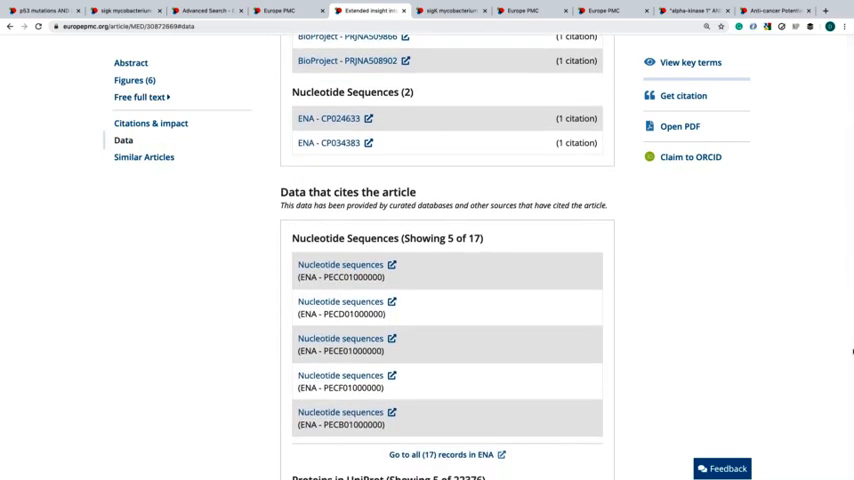
scroll("down", 3)
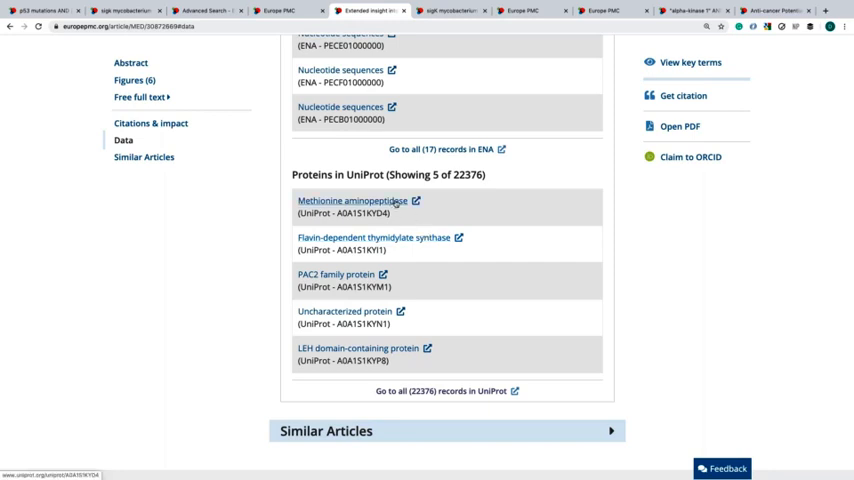
View the Methionine aminopeptidase UniProt entry, then return to the HAS_UNIPROT AND HAS_PDB results tab
left_click(352, 200)
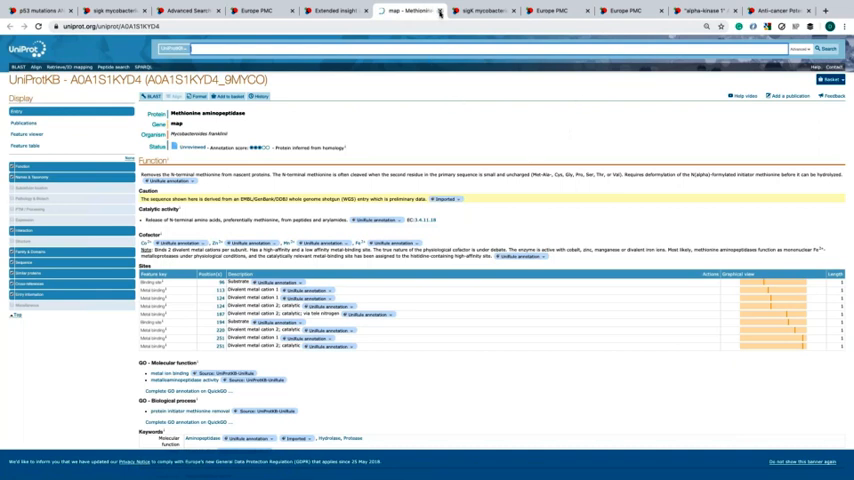
left_click(330, 12)
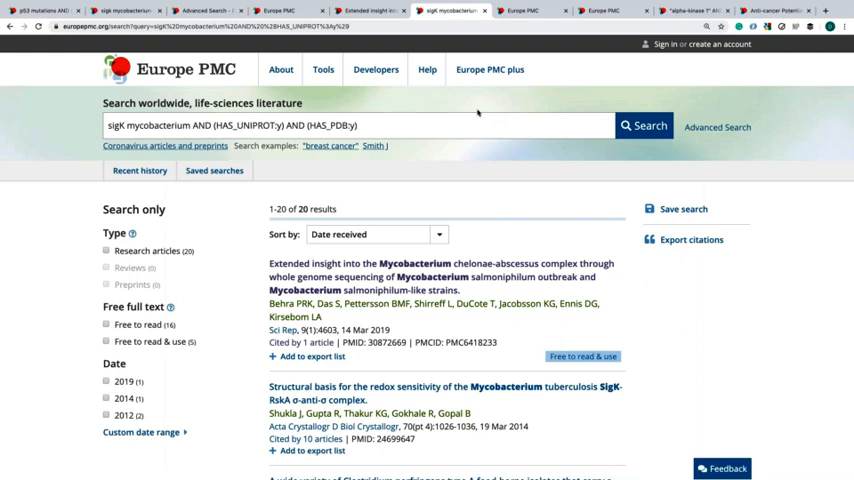
Open the SigK-RskA redox sensitivity article and jump to its Data section with two UniProt proteins and one PDBe structure
left_click(356, 126)
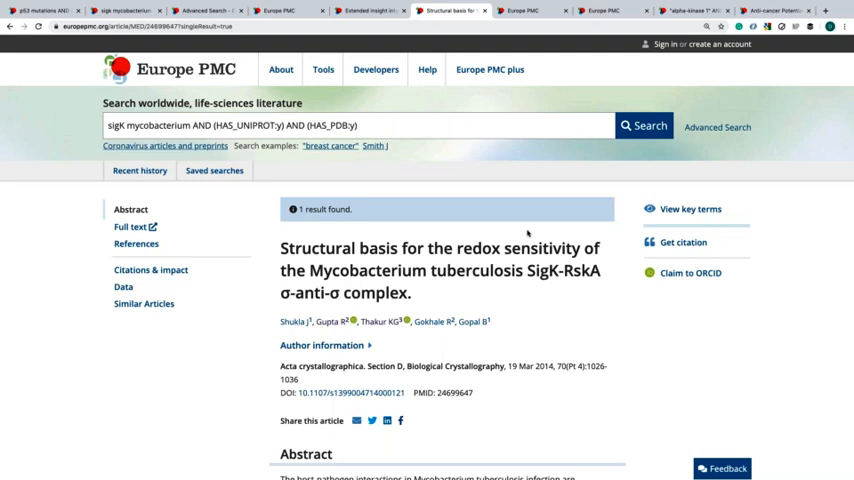
scroll("down", 3)
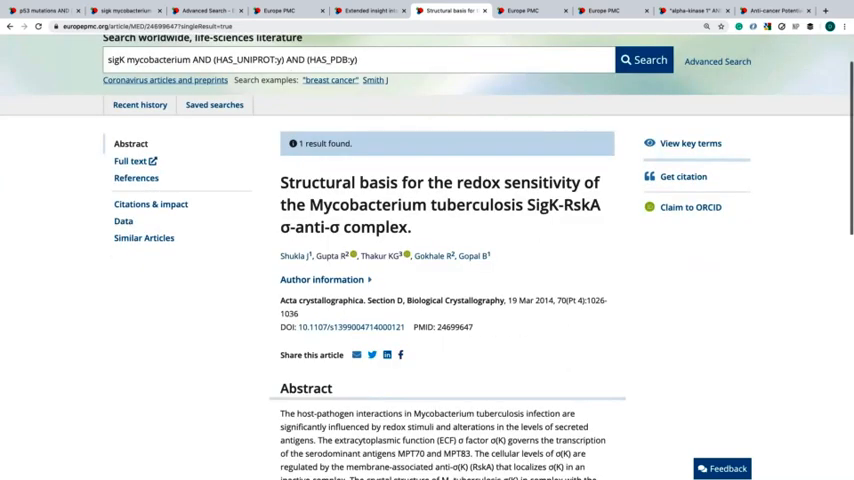
scroll("down", 3)
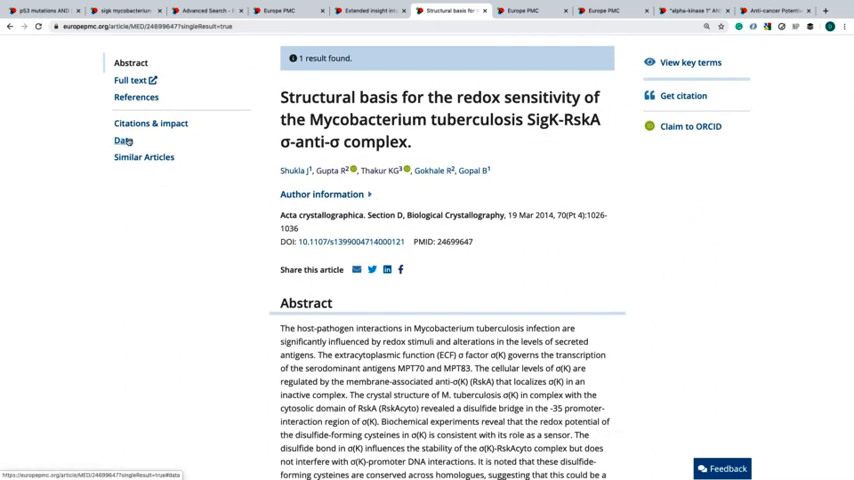
left_click(124, 140)
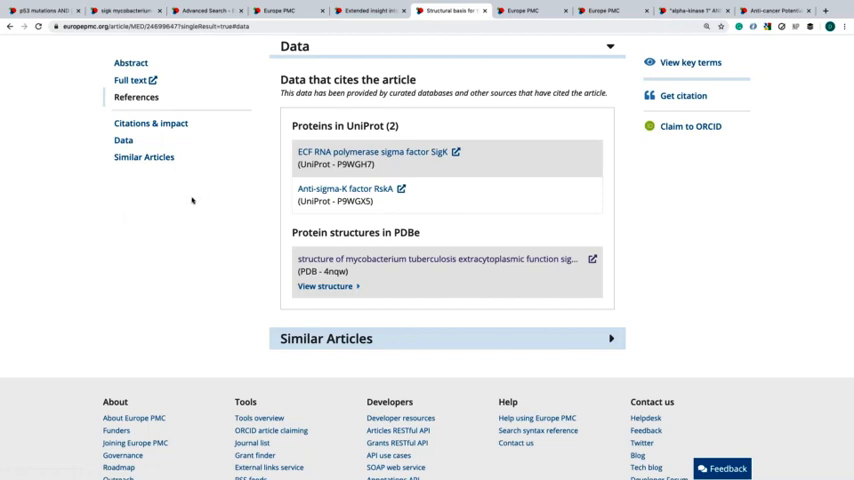
mouse_move(190, 200)
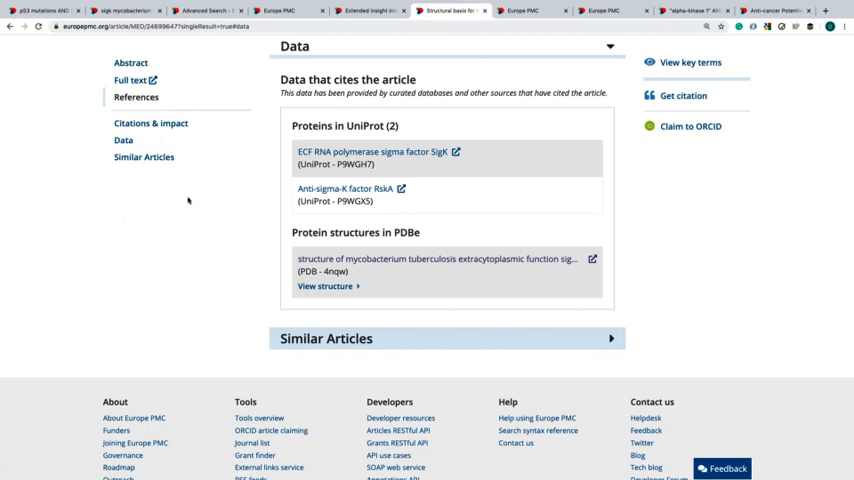
mouse_move(276, 204)
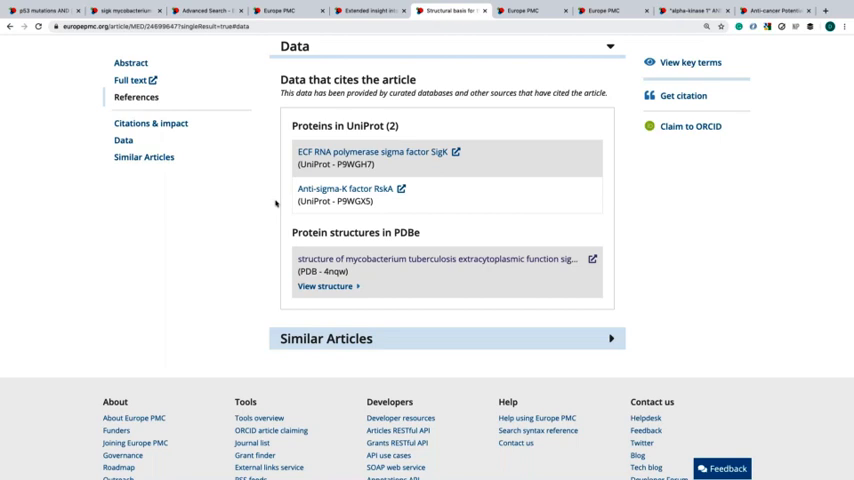
mouse_move(428, 164)
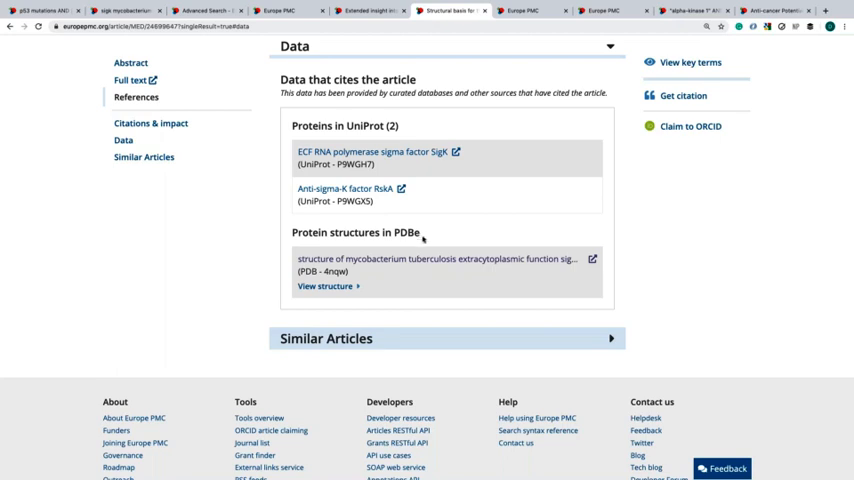
mouse_move(424, 242)
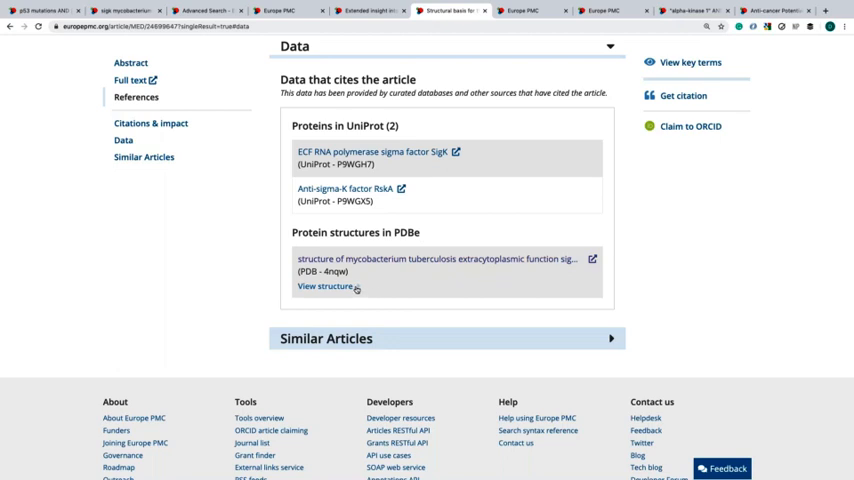
Expand the PDBe structure gallery, page through its SigK–RskA views, then open entry 4nqw in PDBe
left_click(324, 286)
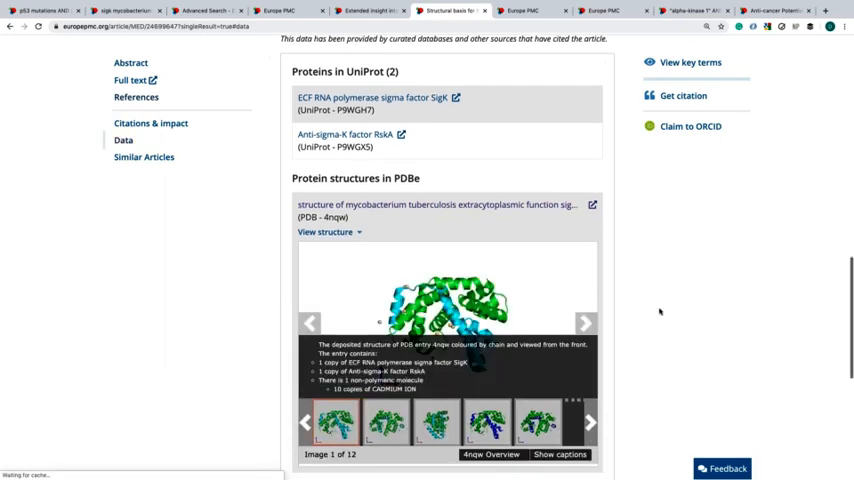
scroll("down", 3)
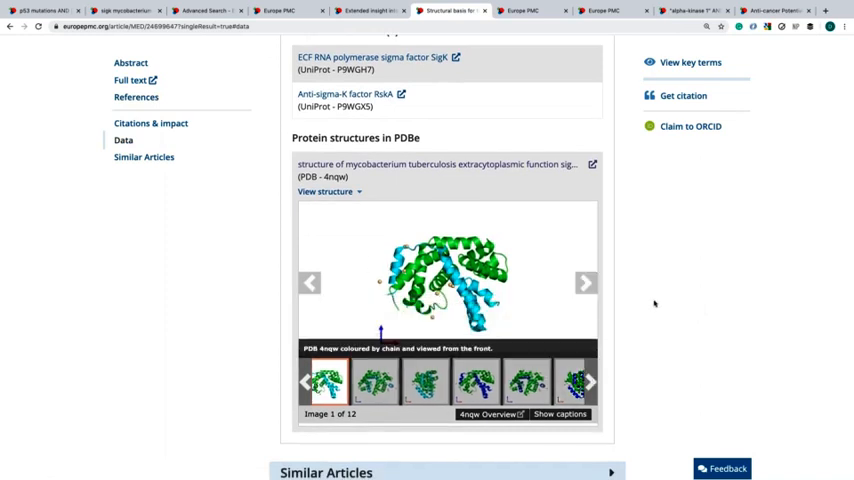
scroll("down", 3)
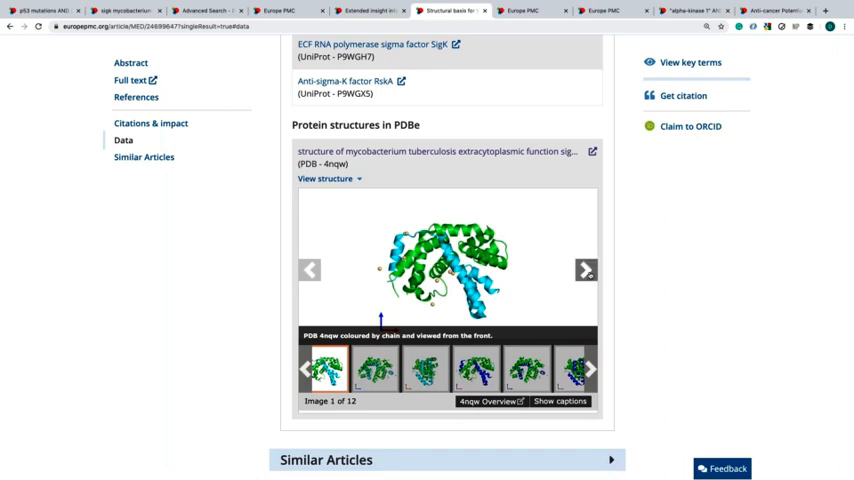
left_click(584, 270)
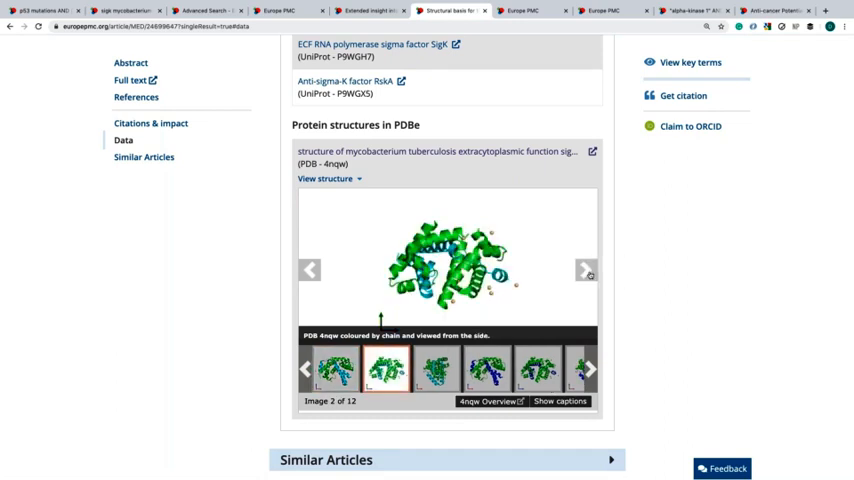
left_click(588, 270)
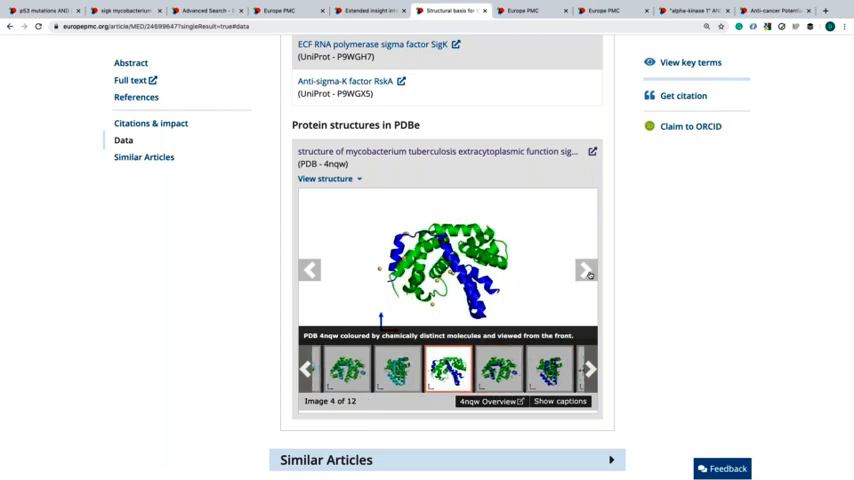
left_click(588, 268)
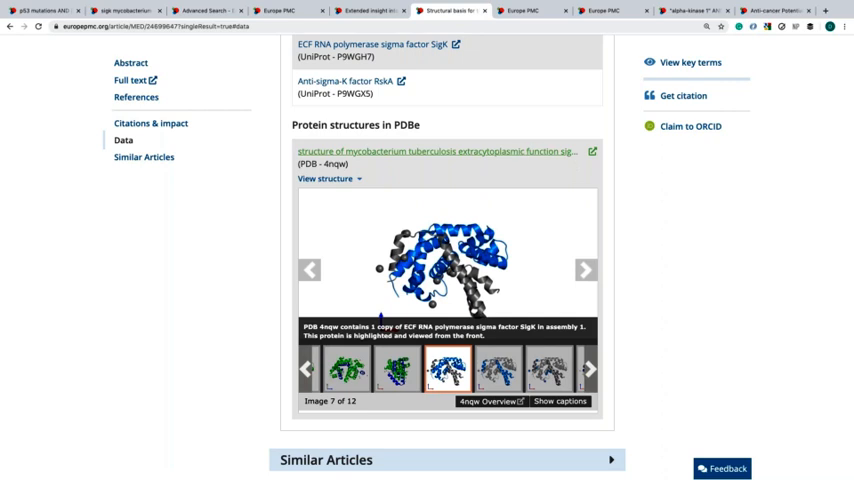
left_click(436, 152)
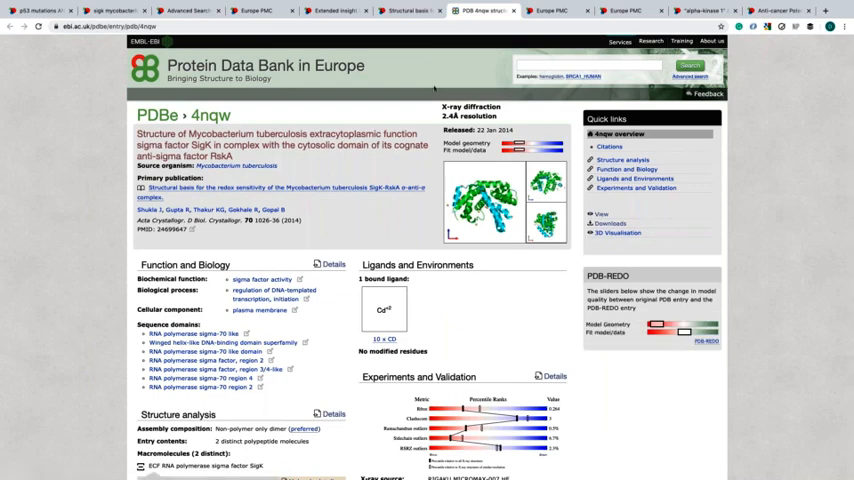
scroll("down", 3)
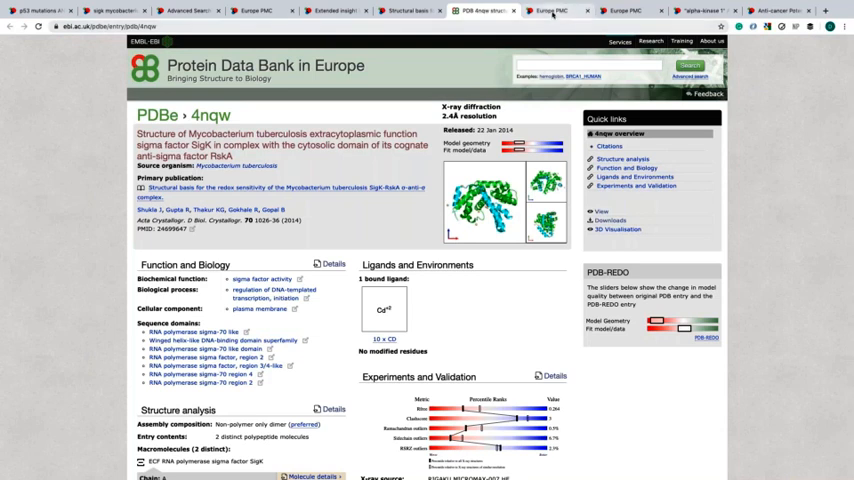
Return to the Europe PMC tab and run the "alpha-kinase 1" search, listing 93 results
left_click(548, 12)
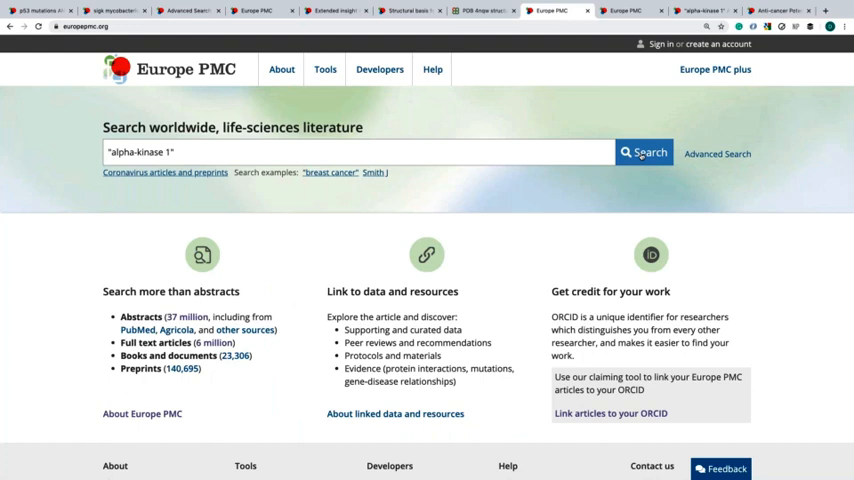
left_click(644, 152)
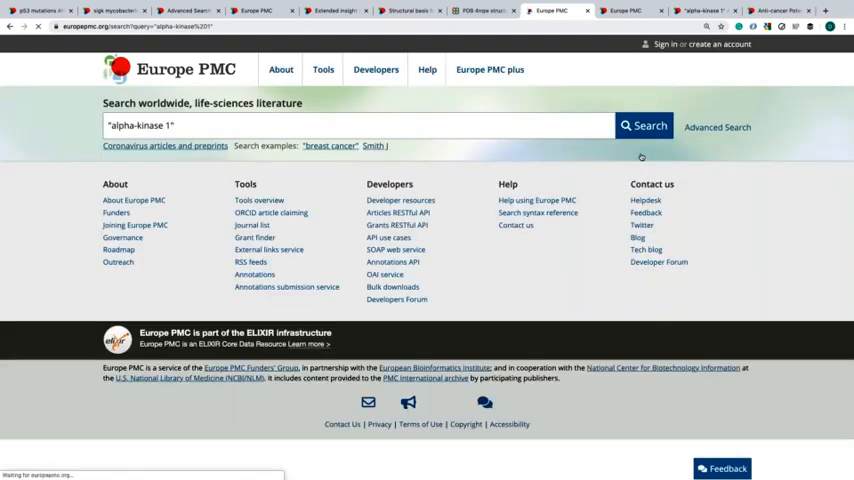
left_click(644, 126)
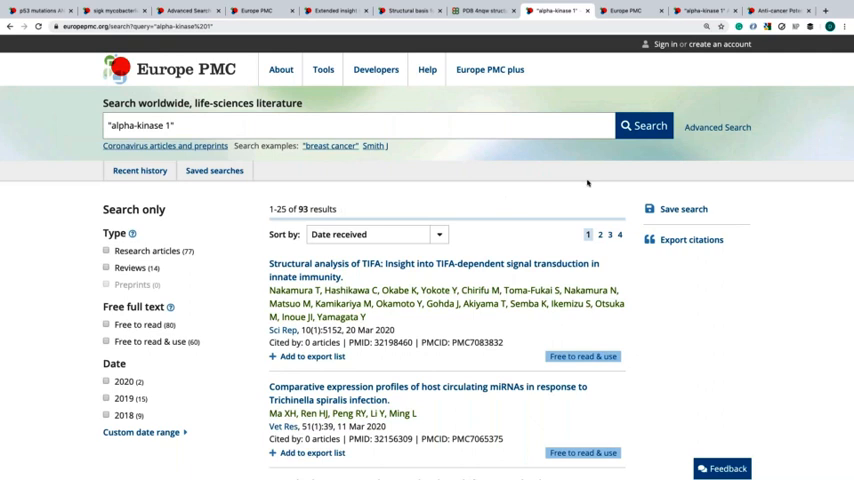
mouse_move(586, 184)
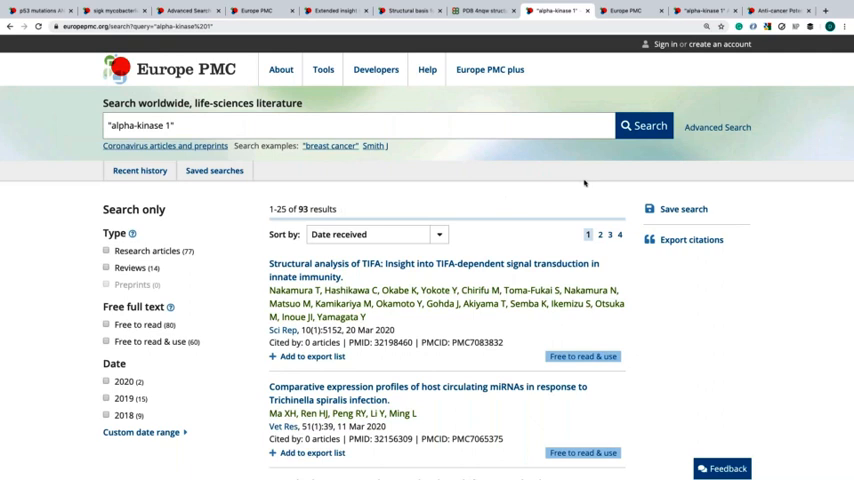
mouse_move(578, 180)
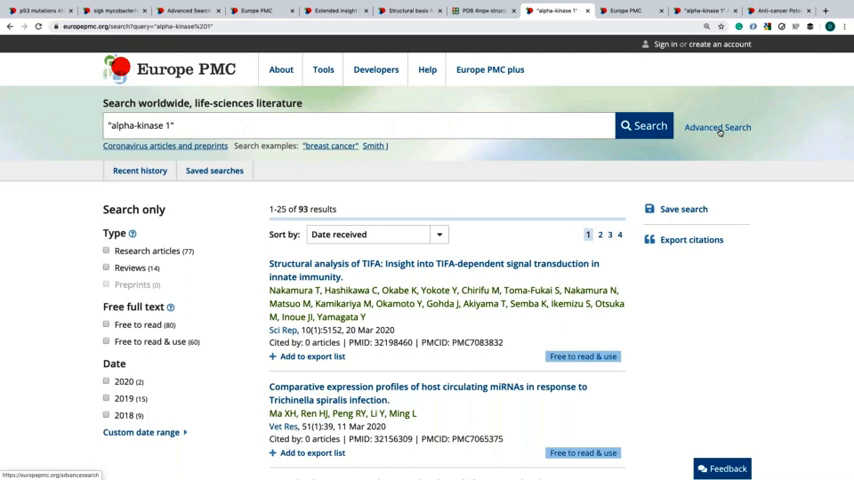
Restrict the "alpha-kinase 1" search with a data-link filter from the advanced search form, leaving 2 results
left_click(716, 128)
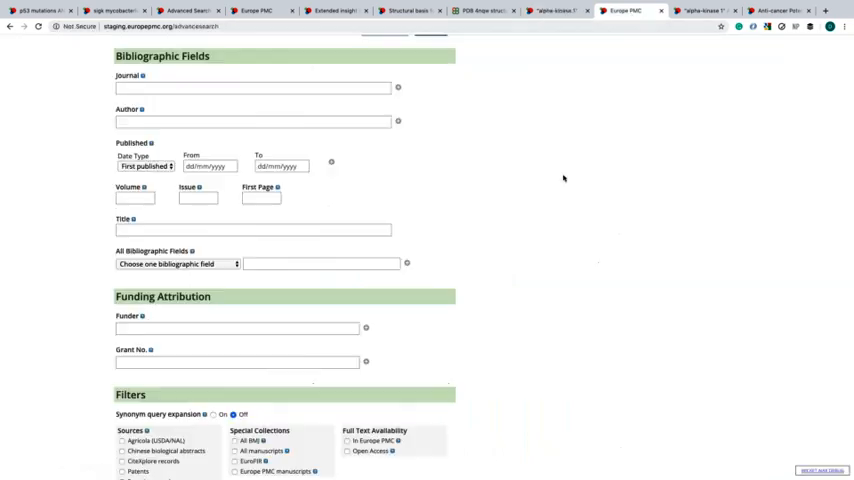
scroll("down", 3)
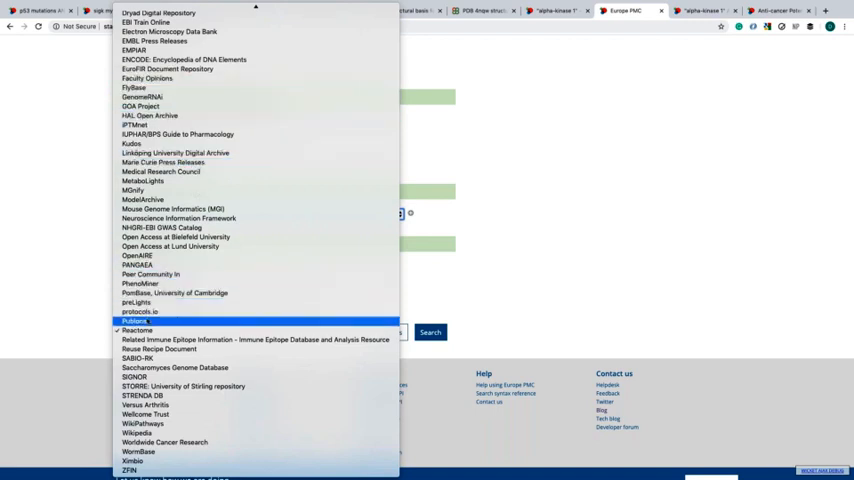
left_click(136, 330)
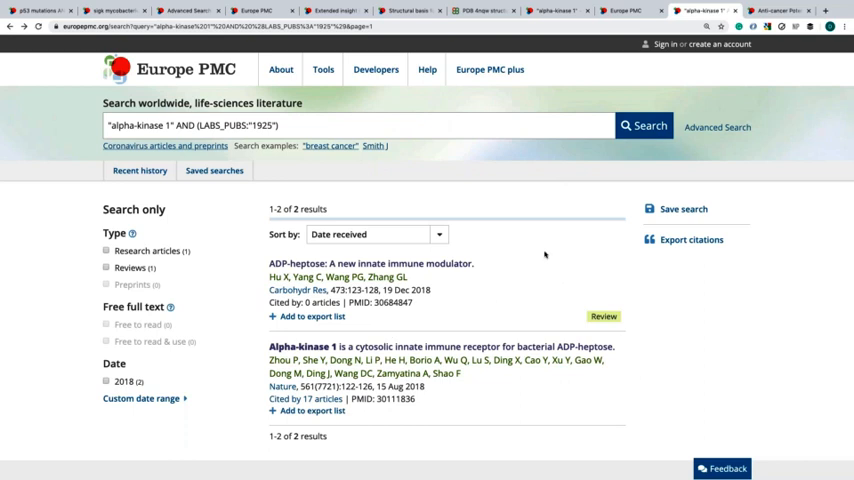
Review the alpha-kinase 1 article's citing databases: OMIM, UniProt, InterPro, PDBe and Reactome
scroll("down", 3)
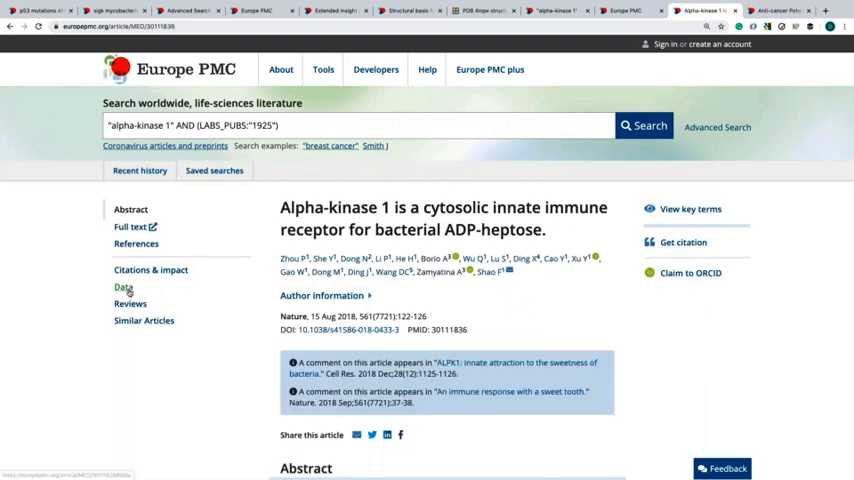
left_click(124, 288)
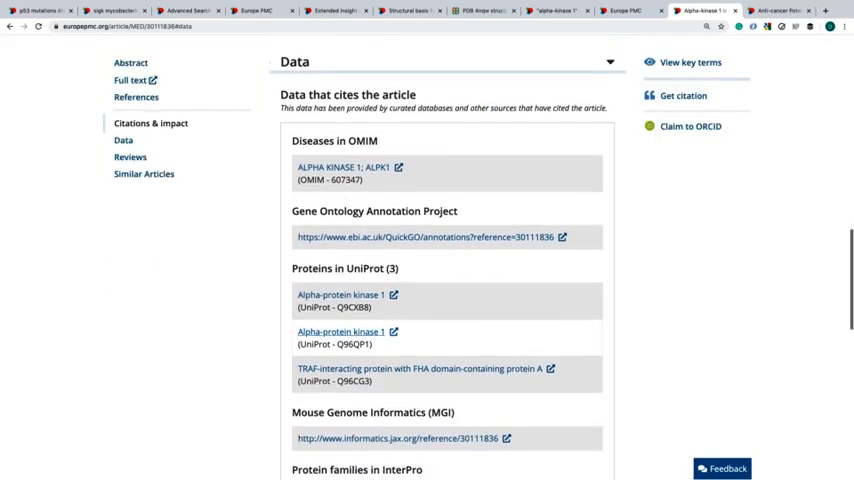
scroll("down", 3)
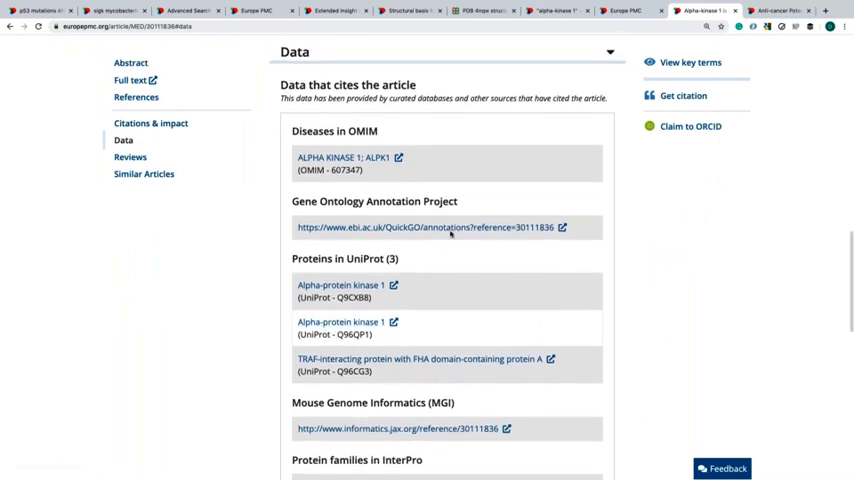
scroll("down", 3)
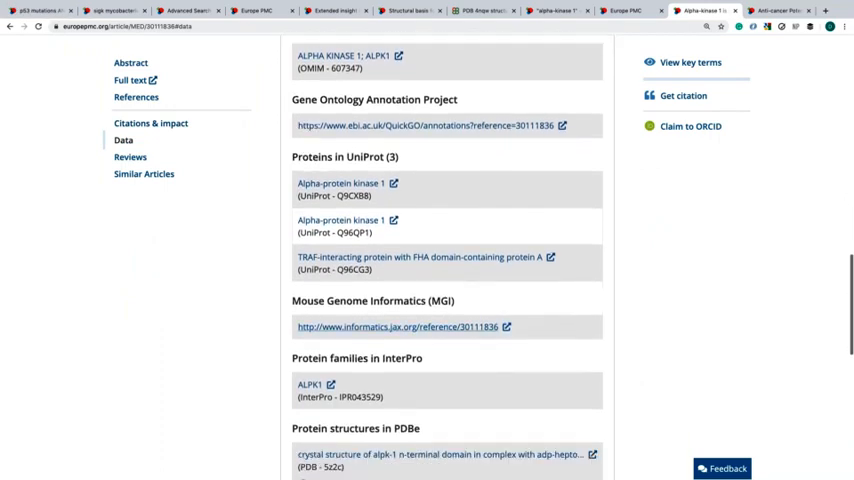
scroll("down", 3)
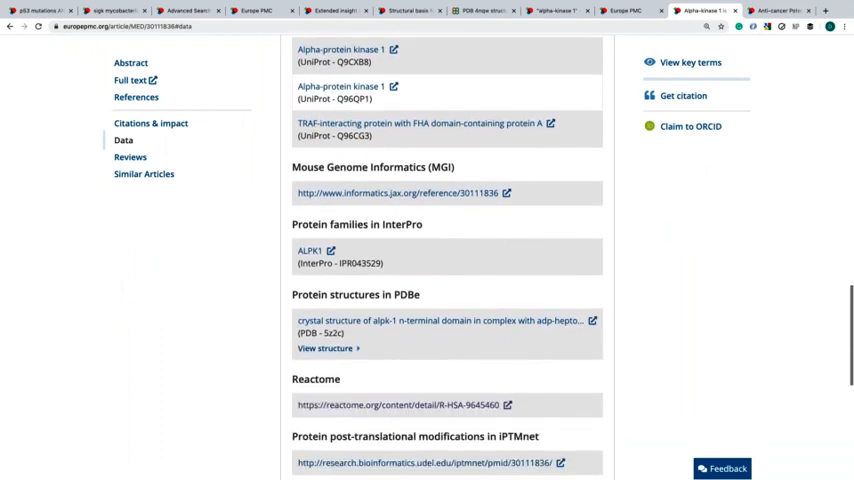
scroll("down", 3)
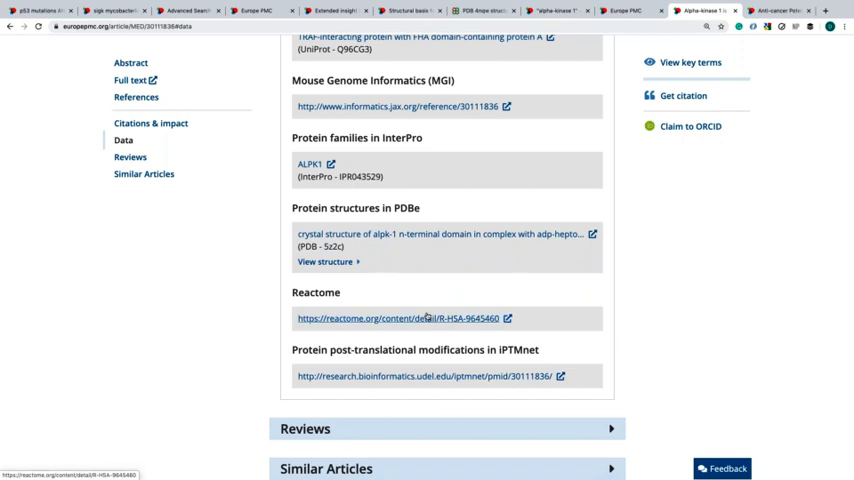
left_click(402, 318)
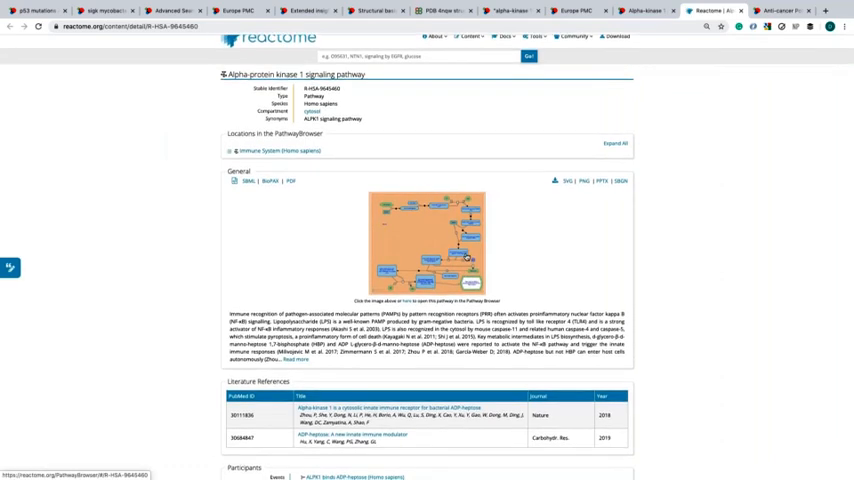
scroll("down", 3)
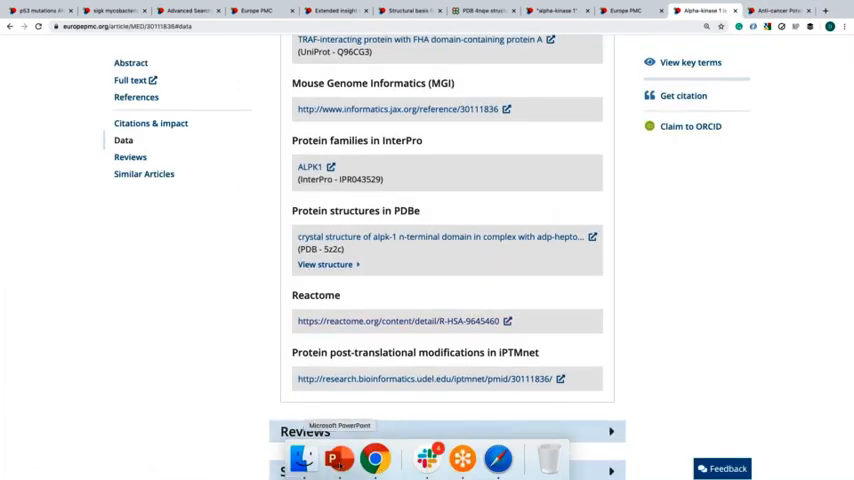
Switch to the PowerPoint 'Finding linked data' slide
left_click(338, 458)
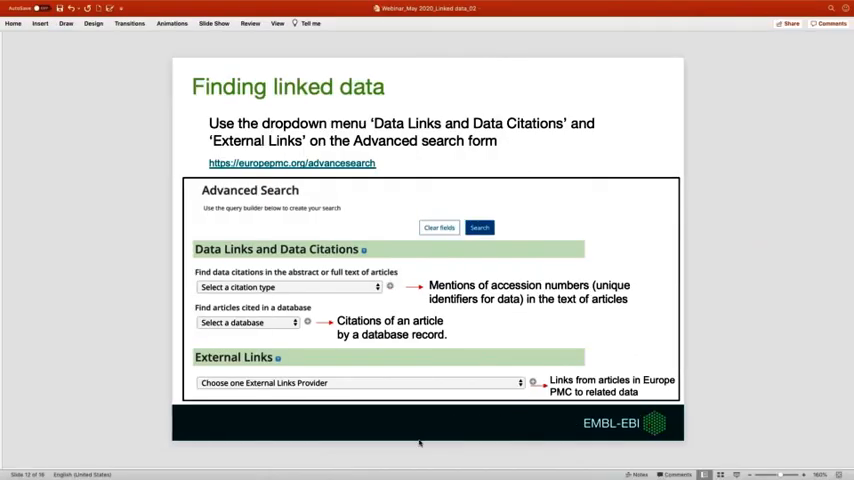
mouse_move(490, 412)
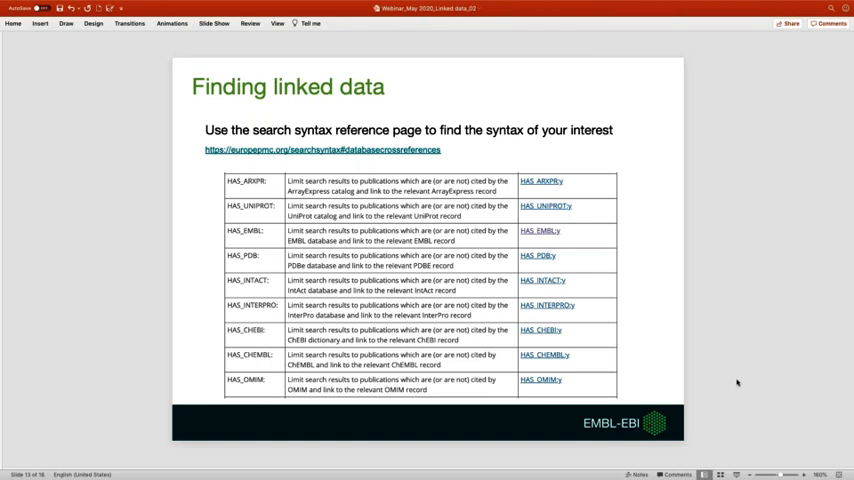
mouse_move(696, 360)
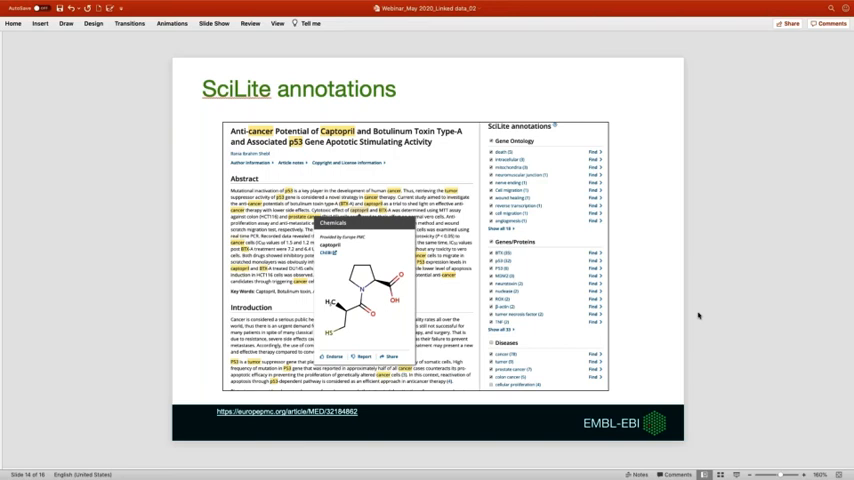
mouse_move(750, 376)
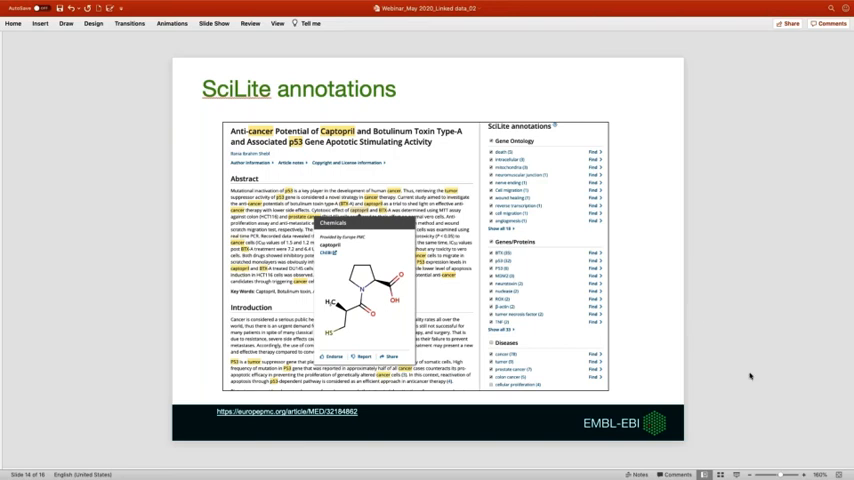
mouse_move(374, 470)
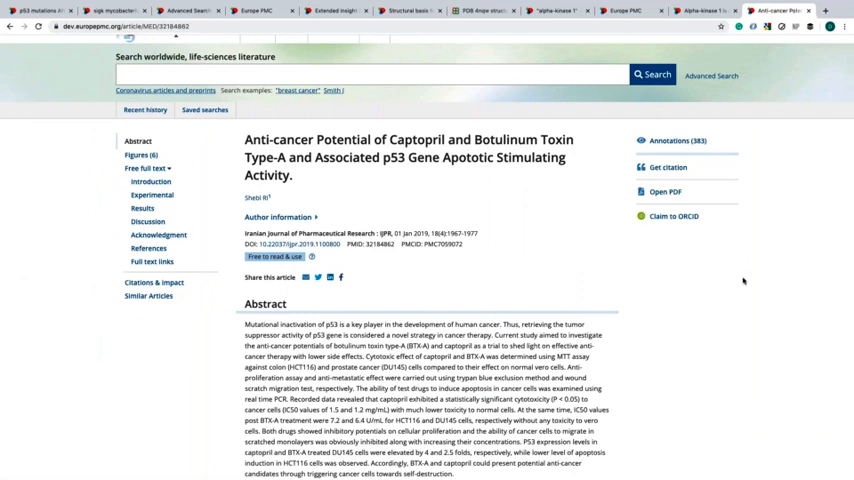
mouse_move(724, 144)
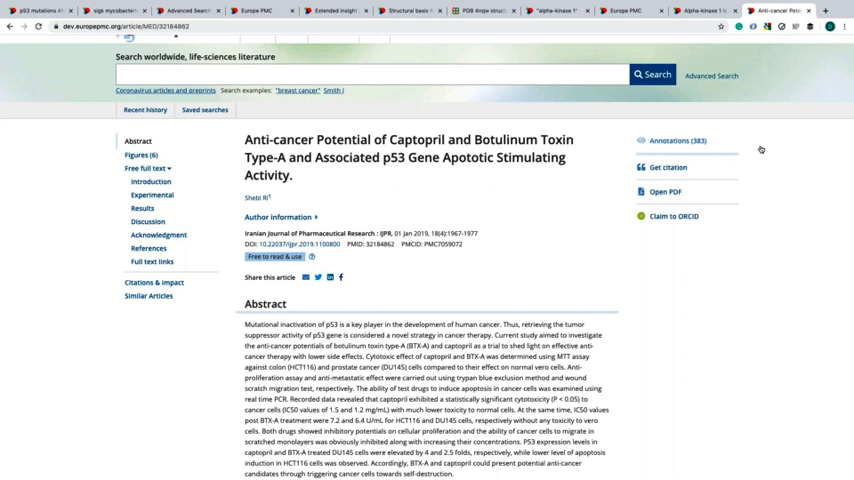
Show the SciLite annotation categories and the full text with Captopril, p53 and cancer highlighted
left_click(684, 140)
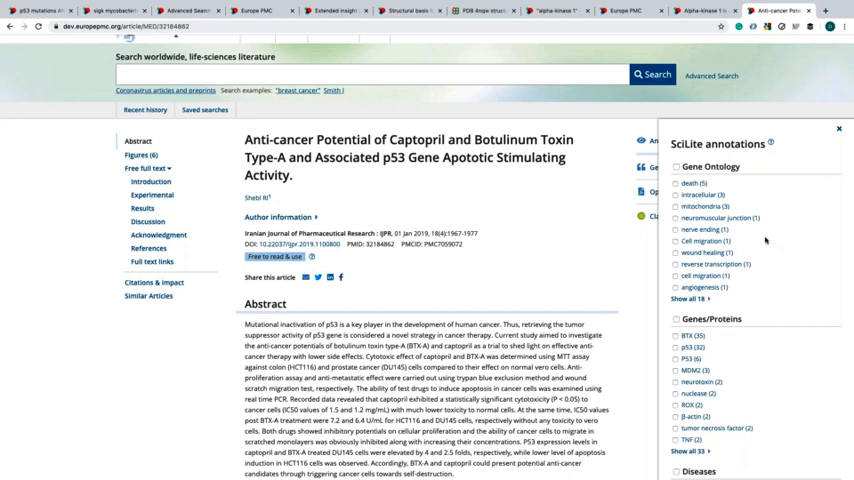
scroll("down", 3)
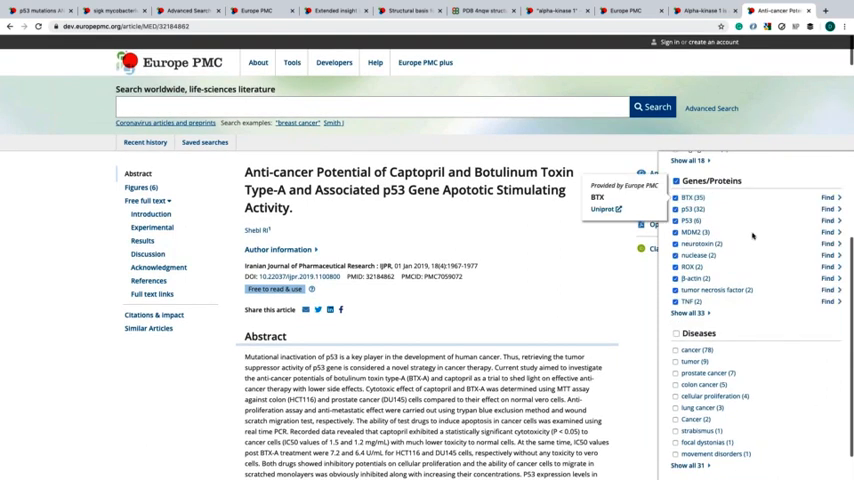
scroll("down", 3)
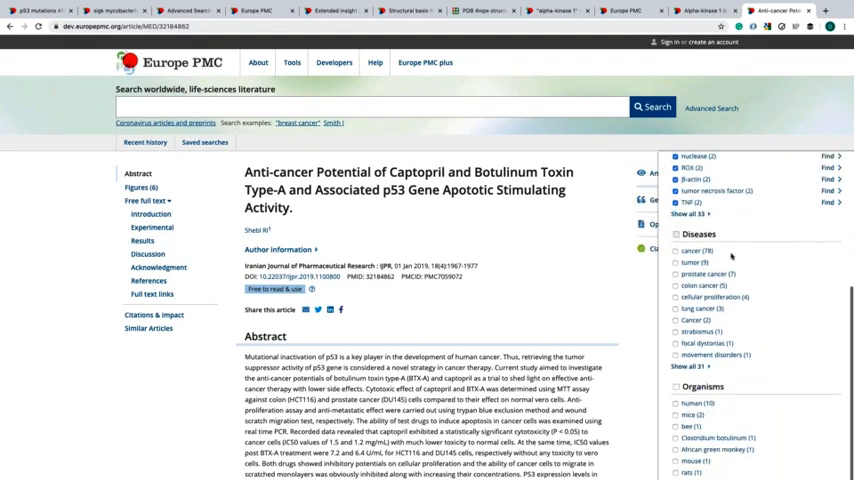
scroll("down", 3)
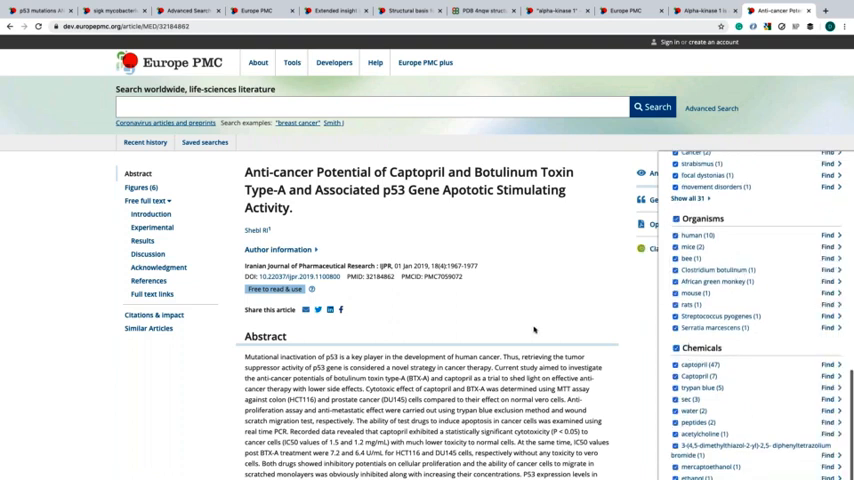
scroll("down", 3)
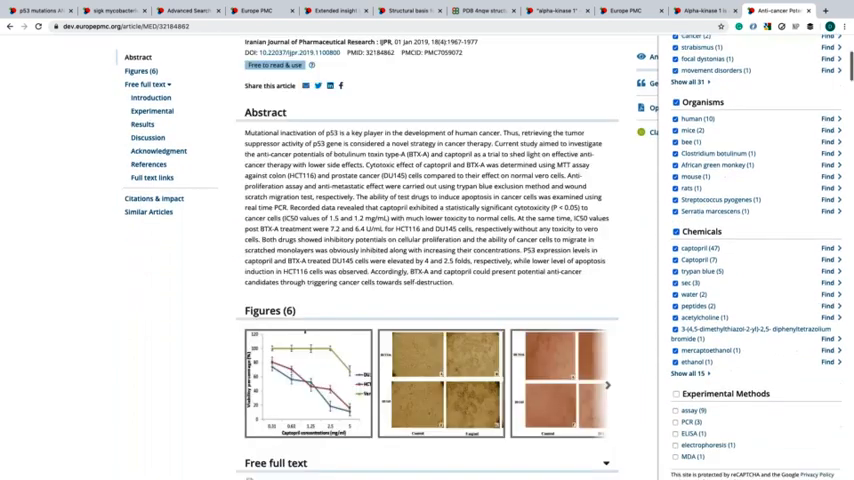
scroll("down", 3)
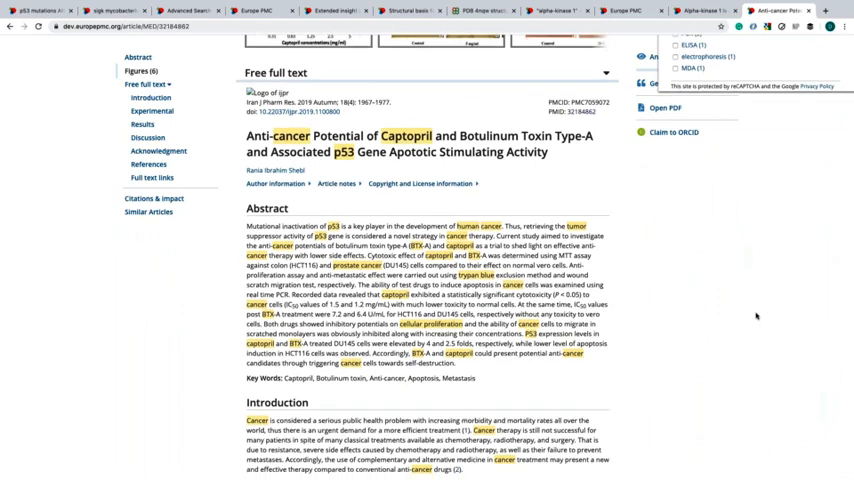
scroll("down", 3)
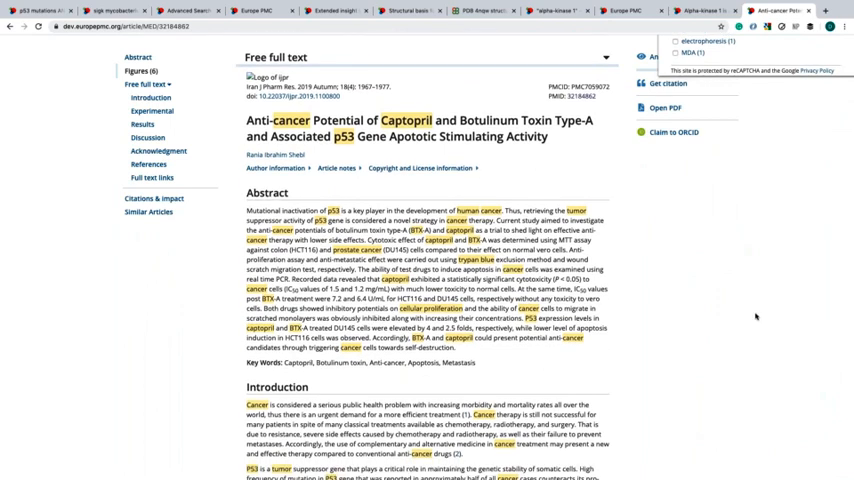